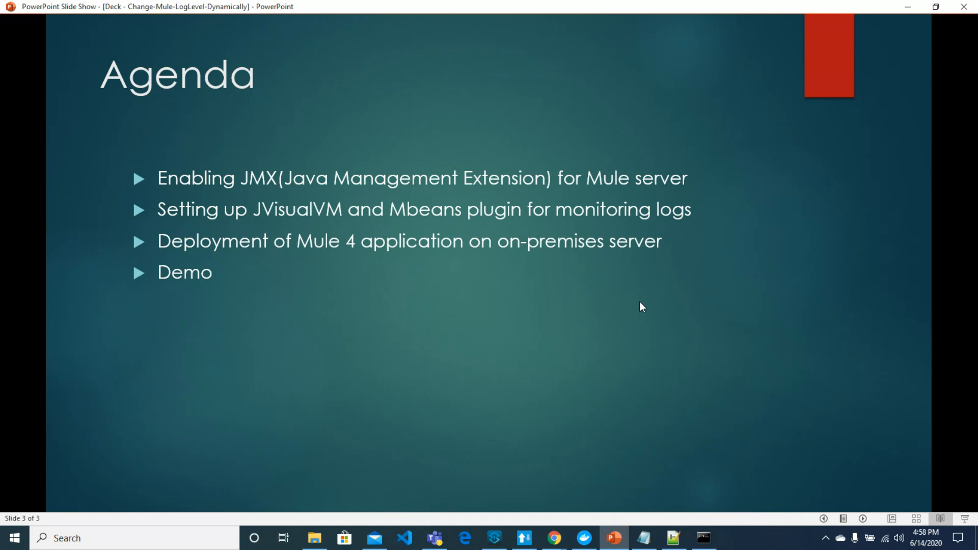
# Open mule-enterprise-standalone-4.3.0 > conf and right-click wrapper.conf.
pyautogui.click(315, 538)
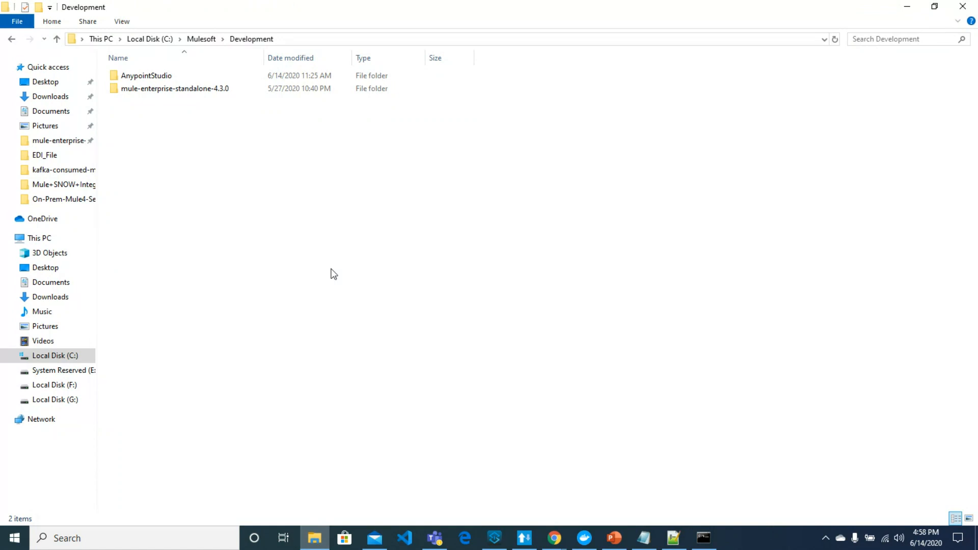
pyautogui.click(174, 88)
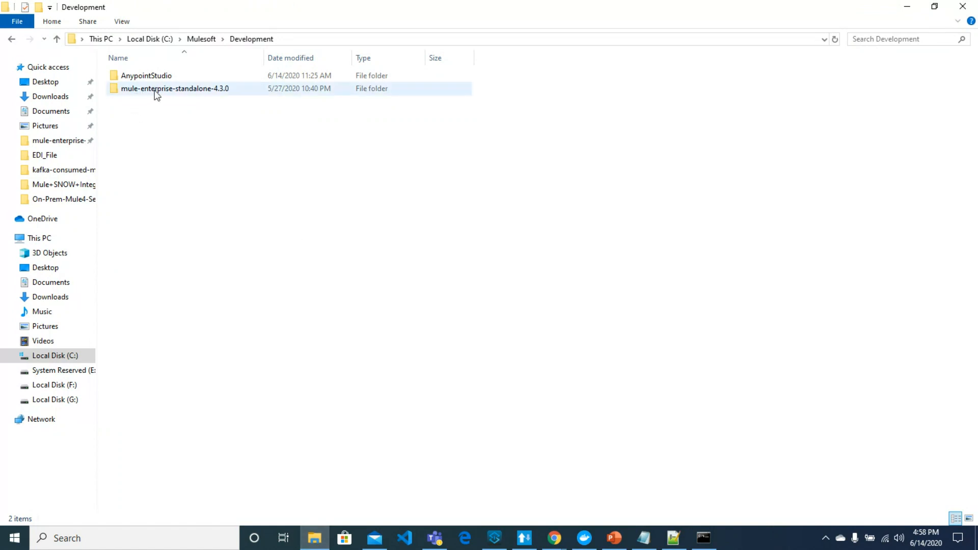
pyautogui.moveTo(186, 95)
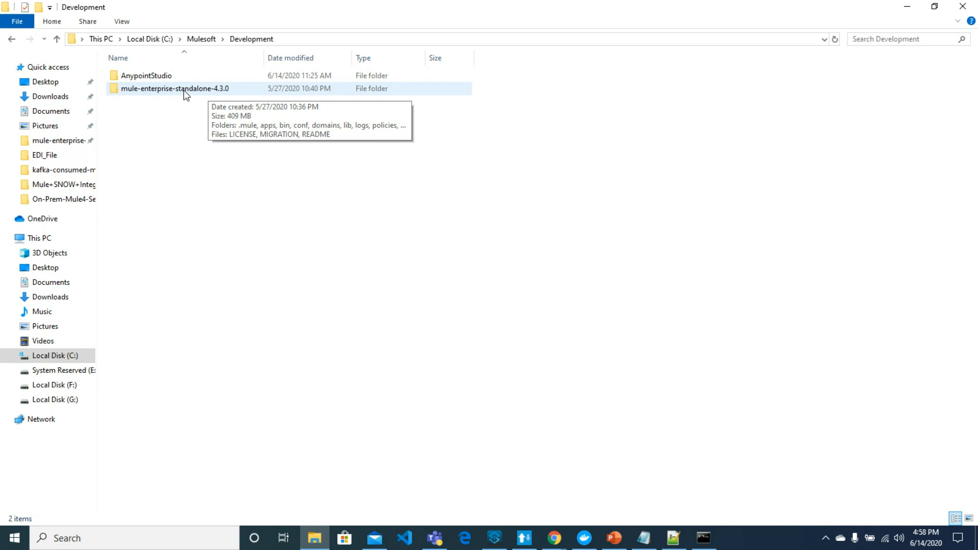
pyautogui.moveTo(227, 233)
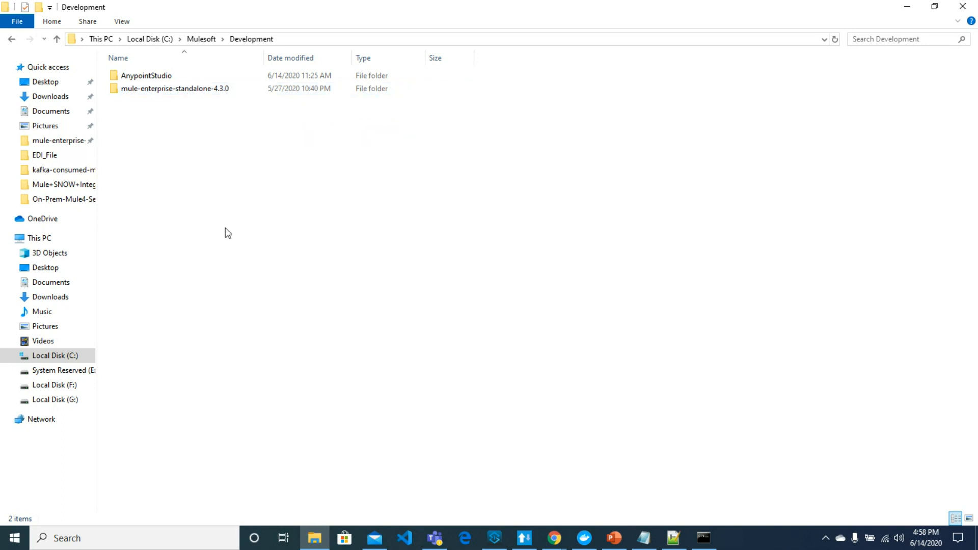
pyautogui.click(174, 88)
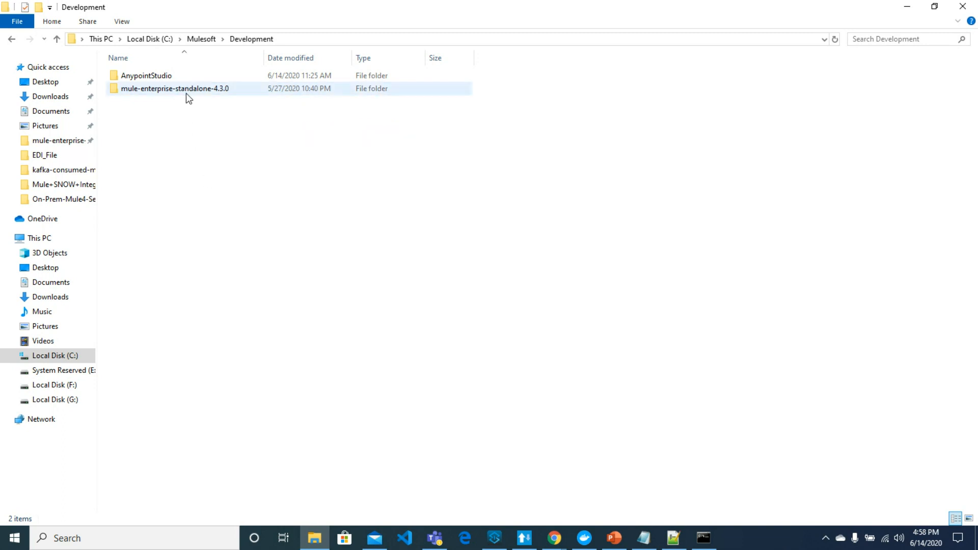
pyautogui.click(175, 88)
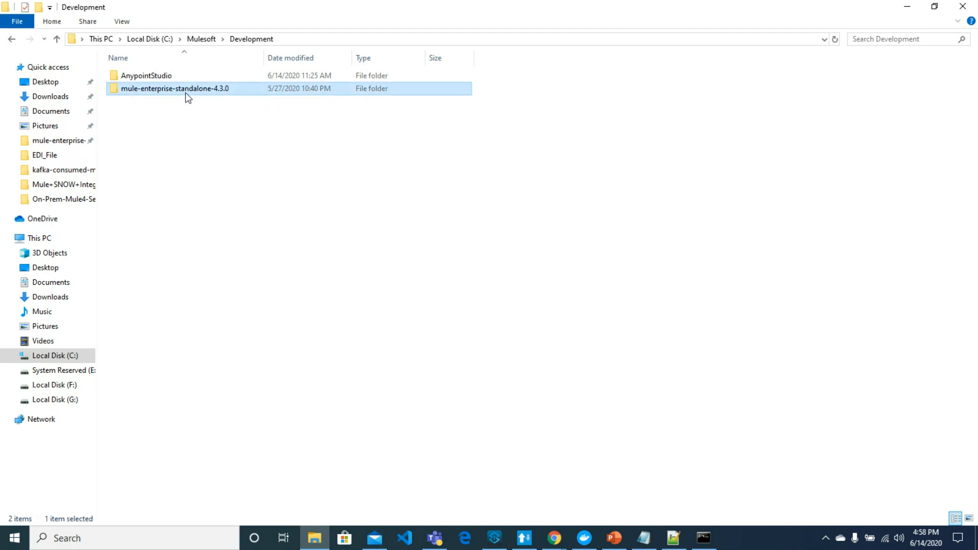
pyautogui.doubleClick(175, 89)
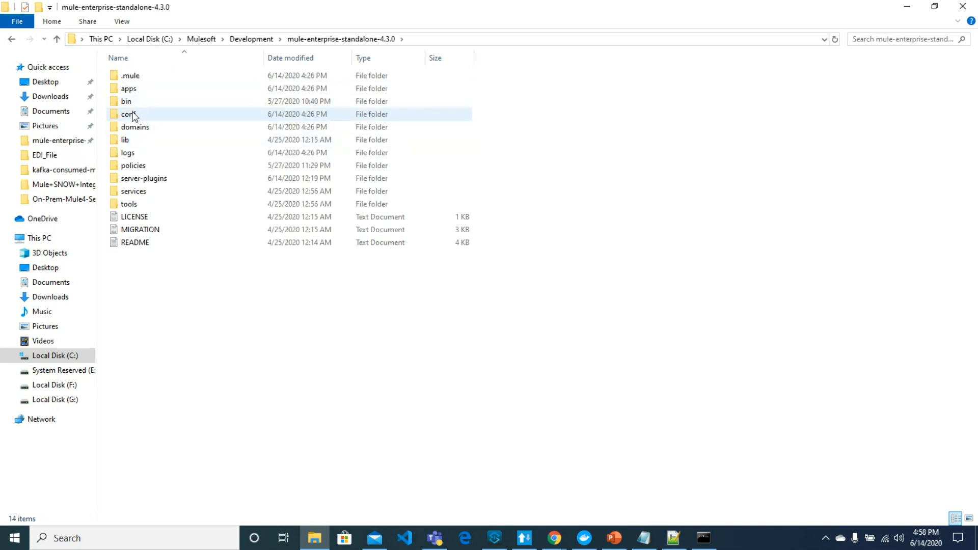
pyautogui.doubleClick(130, 114)
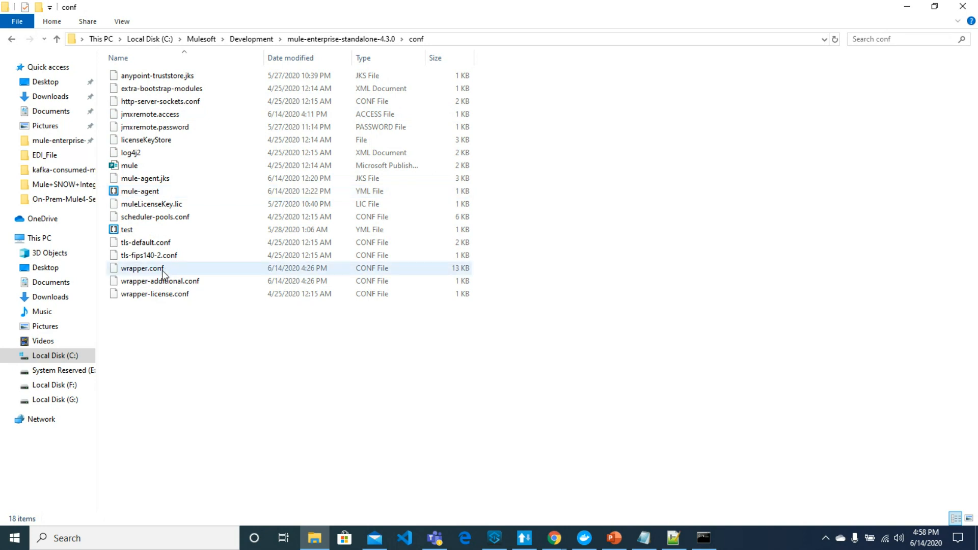
pyautogui.rightClick(142, 268)
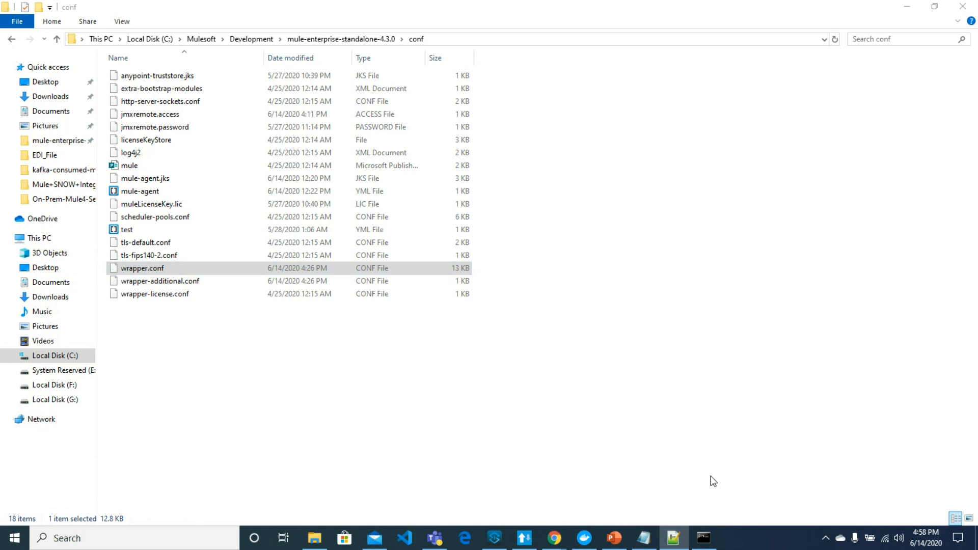
# Open wrapper.conf and highlight the JMX block and jmxremote.access/jmxremote.password names.
pyautogui.doubleClick(141, 268)
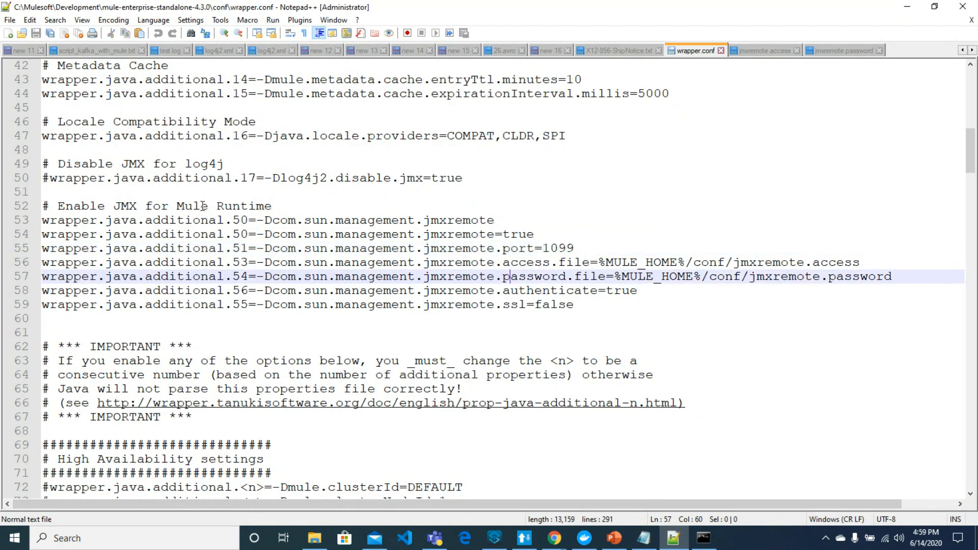
pyautogui.click(44, 206)
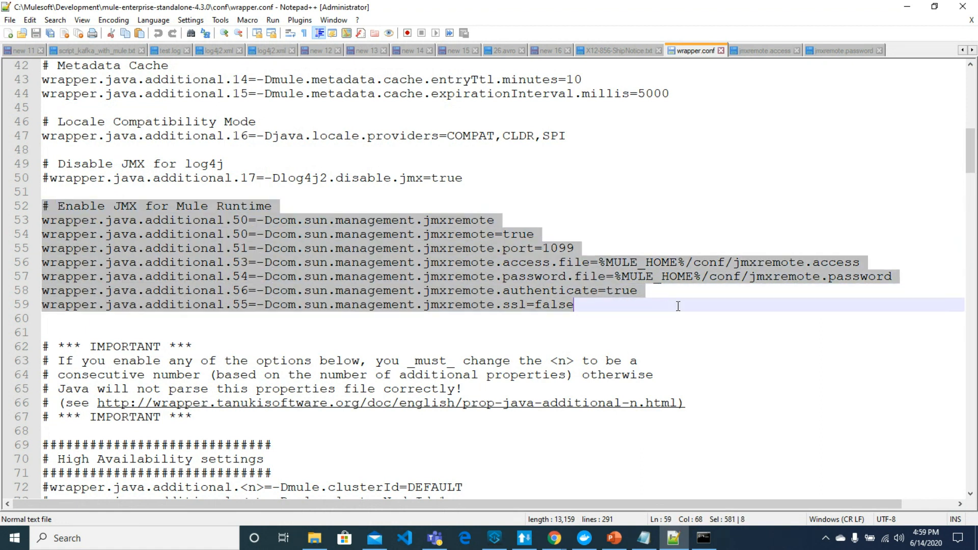
pyautogui.click(618, 262)
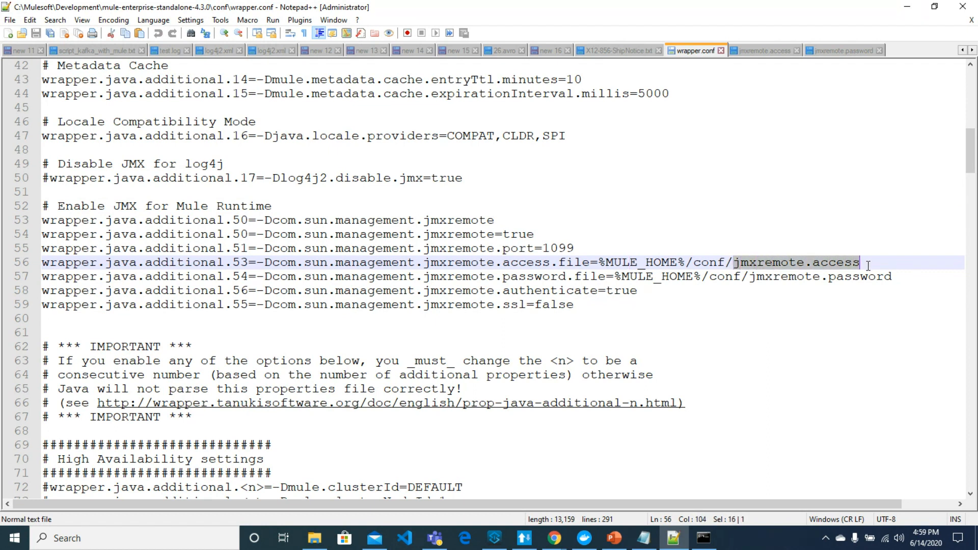
pyautogui.click(752, 276)
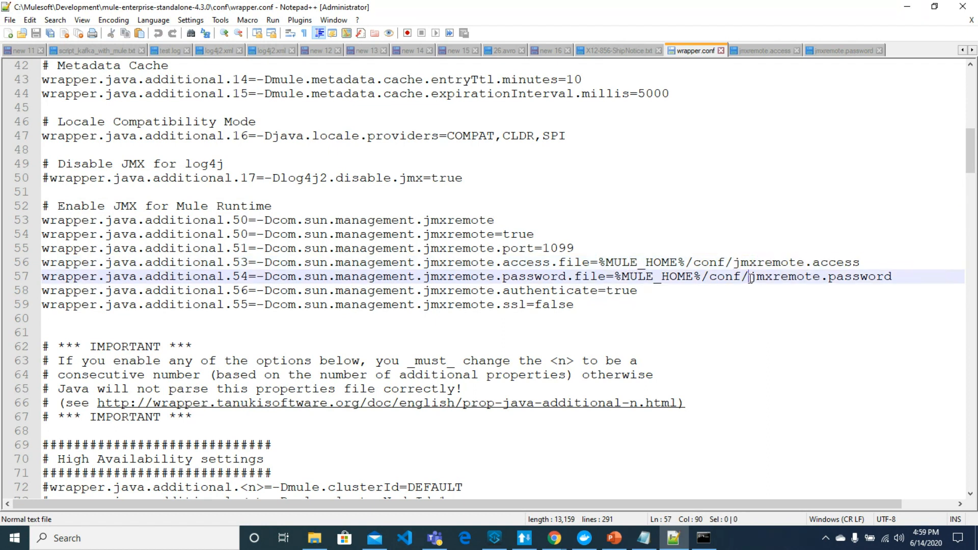
pyautogui.doubleClick(820, 276)
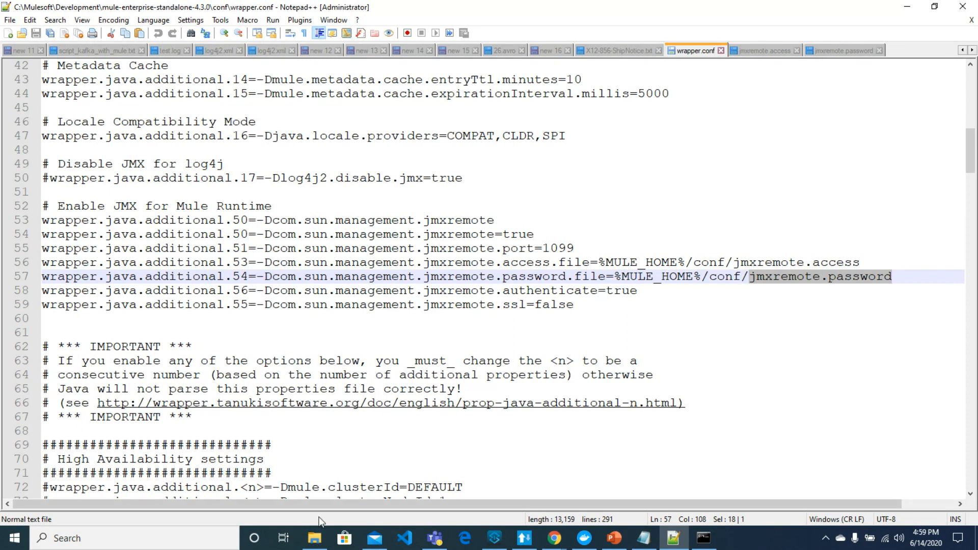
# Reopen wrapper.conf from File Explorer, then return to the conf folder.
pyautogui.click(314, 538)
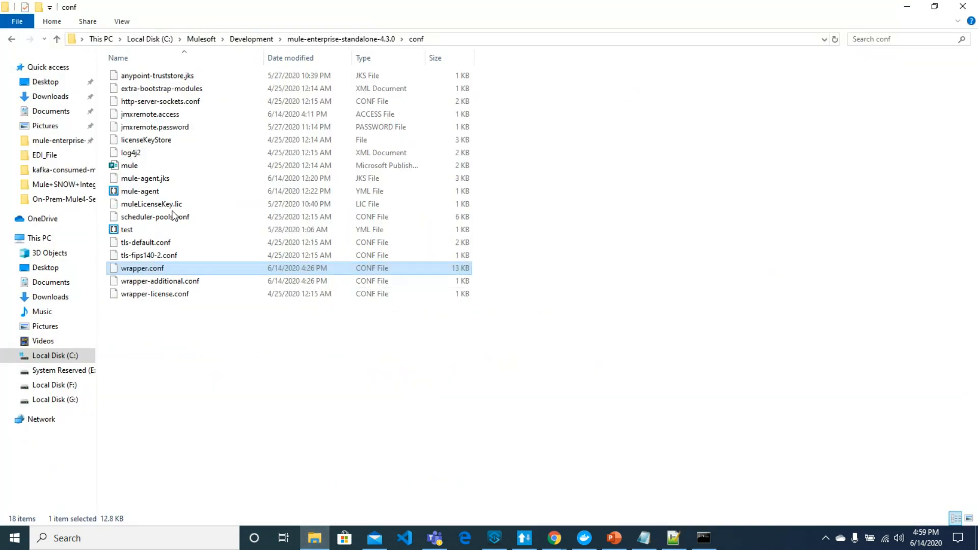
pyautogui.doubleClick(143, 269)
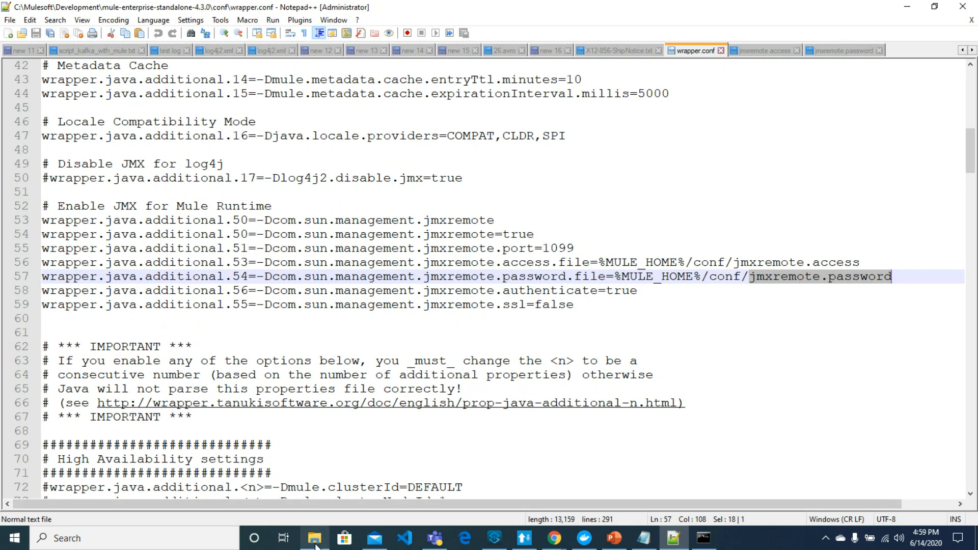
pyautogui.click(314, 538)
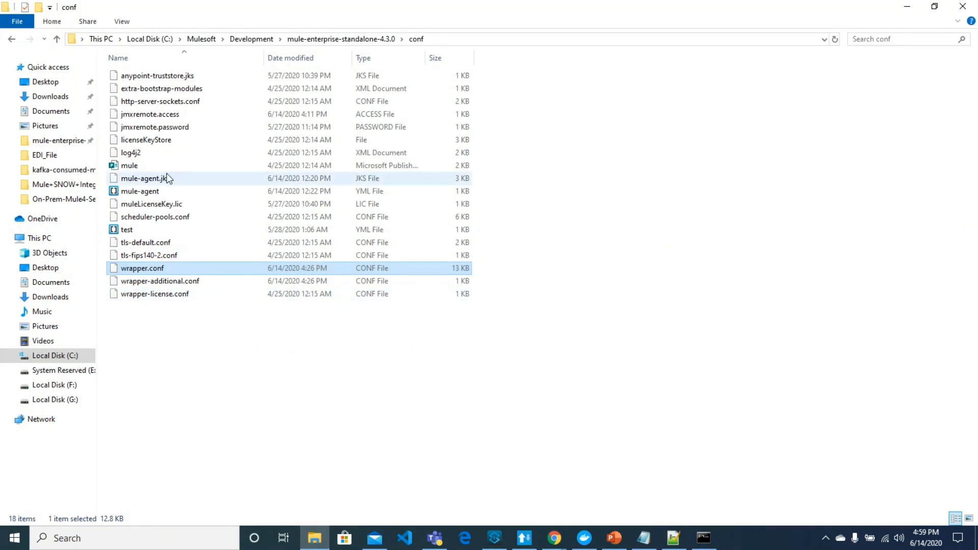
# Open jmxremote.access and jmxremote.password, highlighting the admin and gary password entries.
pyautogui.click(150, 114)
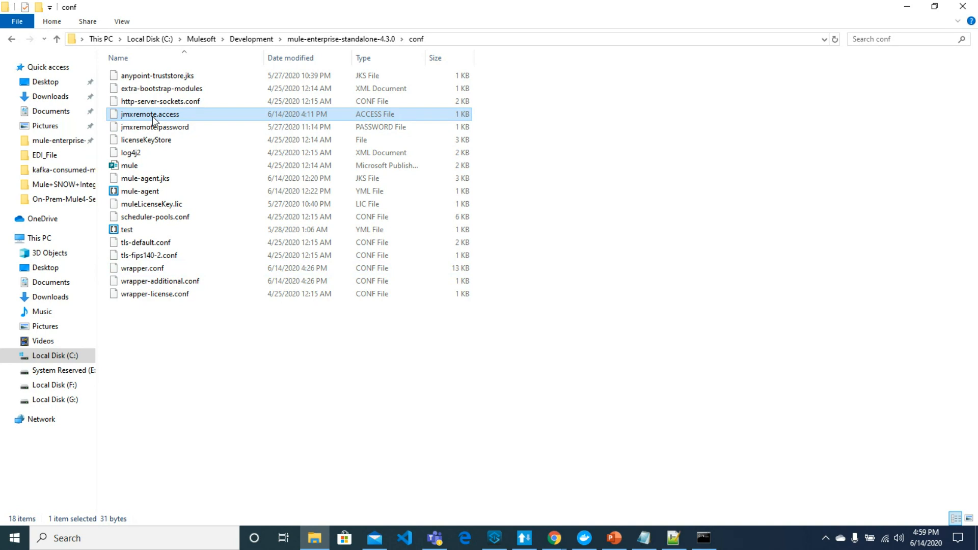
pyautogui.doubleClick(150, 114)
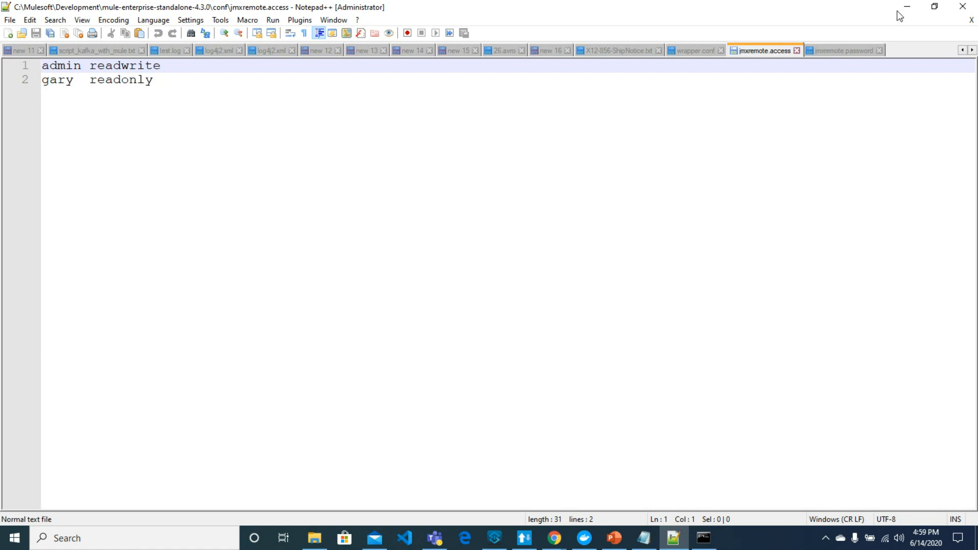
pyautogui.click(845, 50)
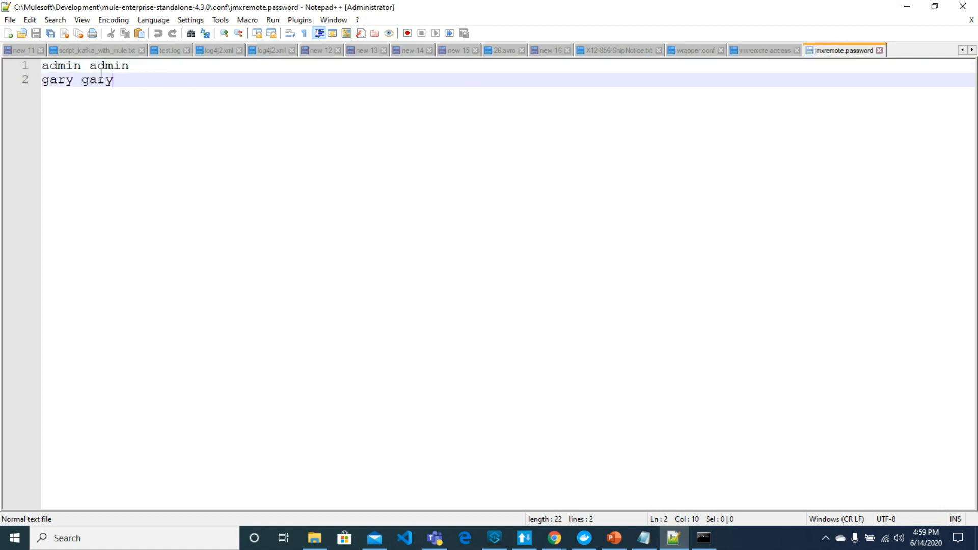
pyautogui.doubleClick(61, 66)
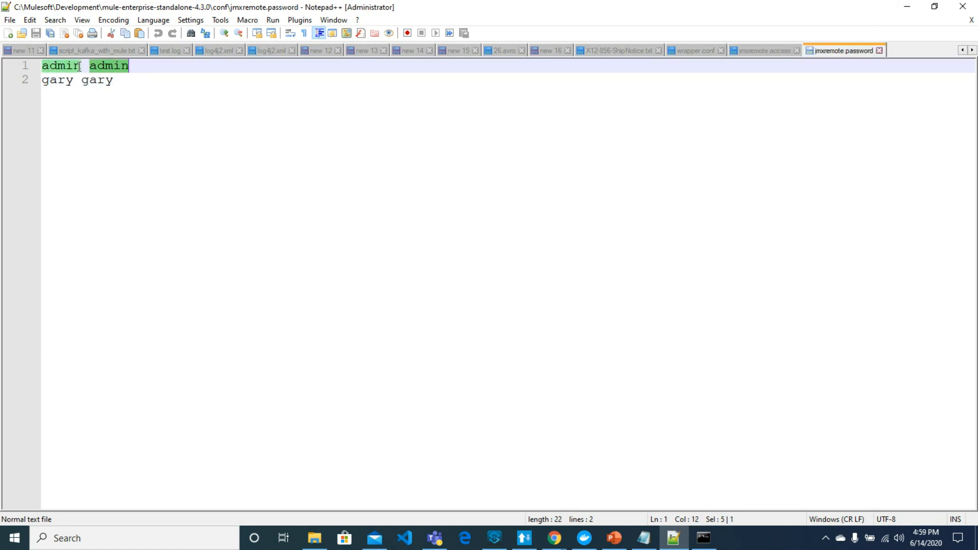
pyautogui.doubleClick(58, 80)
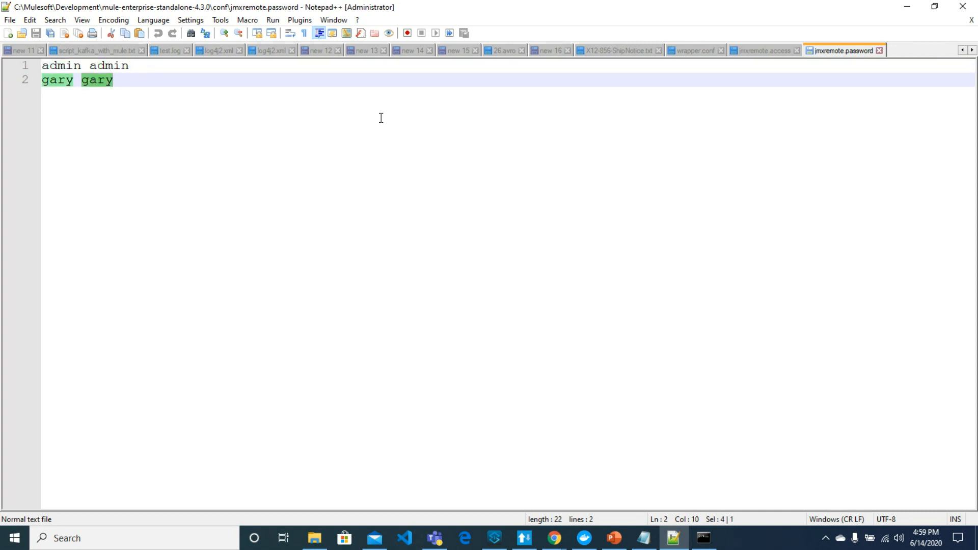
pyautogui.moveTo(906, 6)
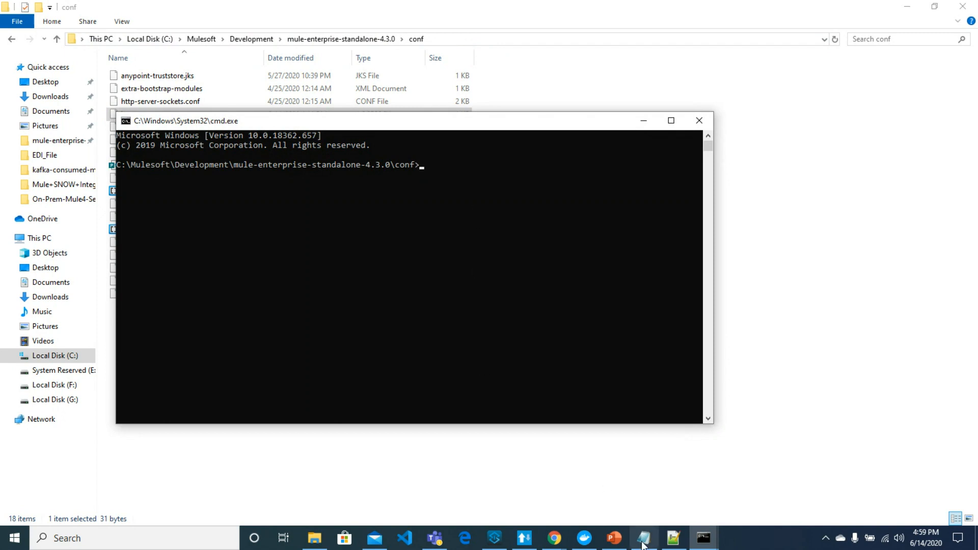
# Paste the cacls read-access command for user aqib.arif, then minimize Command Prompt.
pyautogui.rightClick(106, 31)
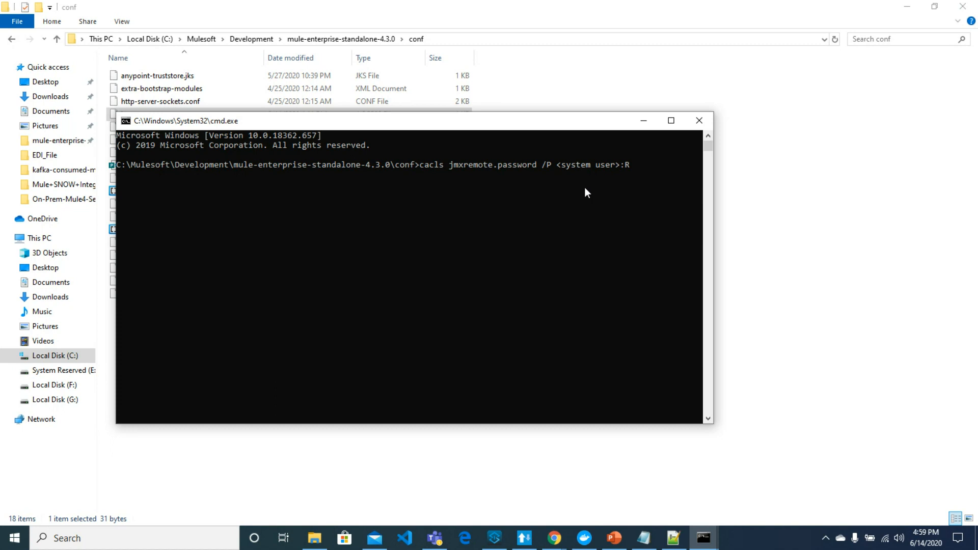
pyautogui.press('Backspace')
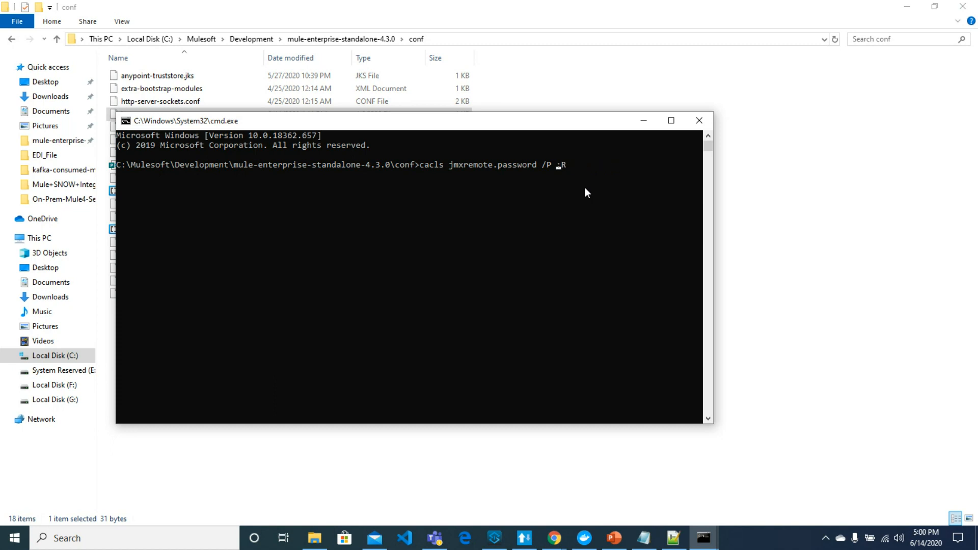
pyautogui.write('aqib.arif')
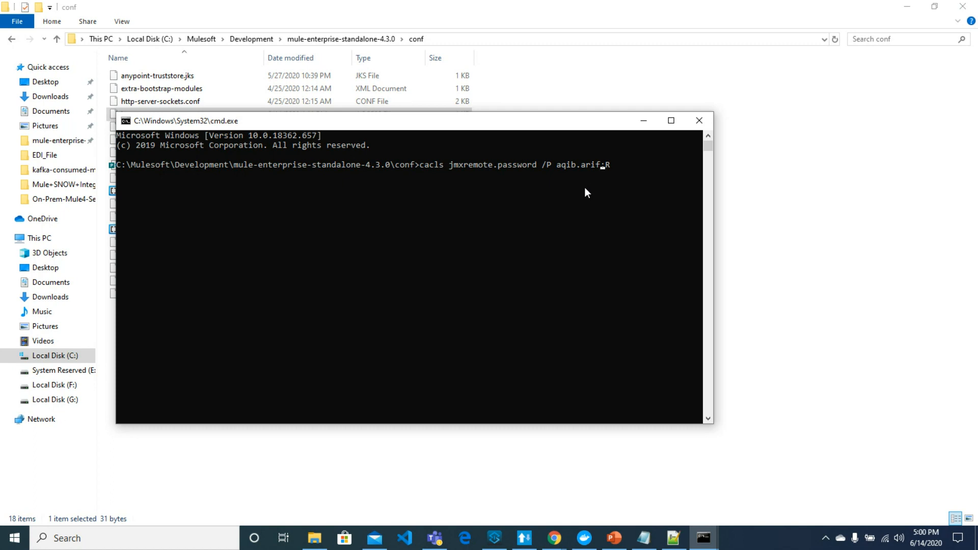
pyautogui.moveTo(670, 120)
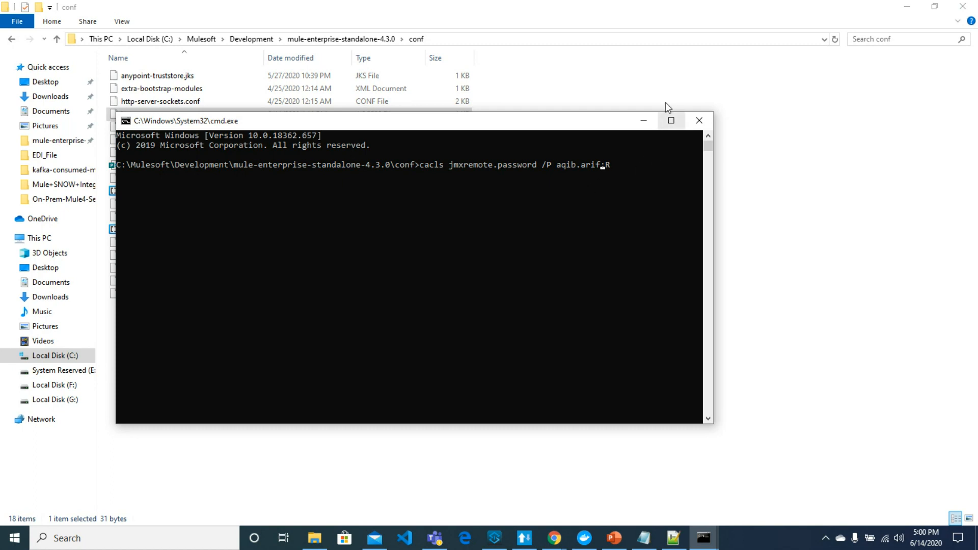
pyautogui.moveTo(644, 120)
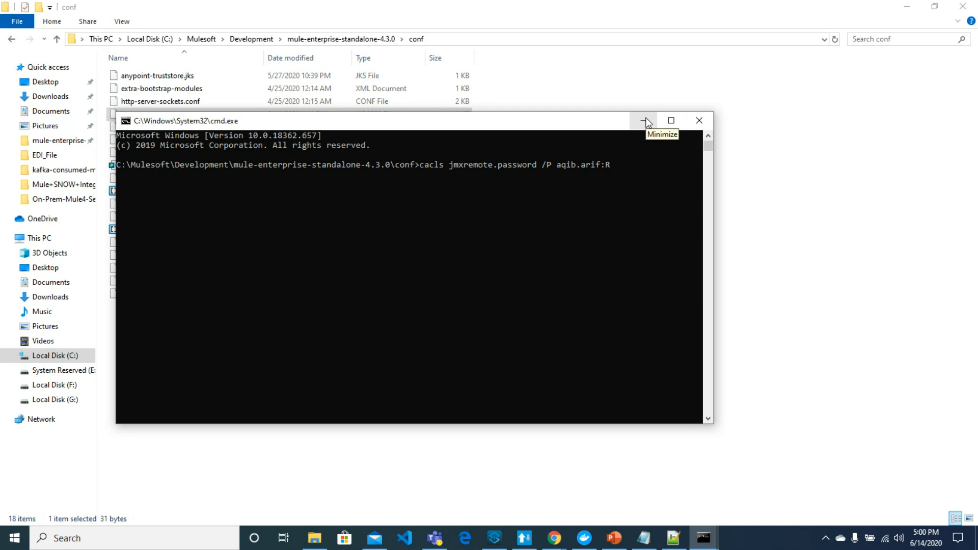
pyautogui.click(645, 120)
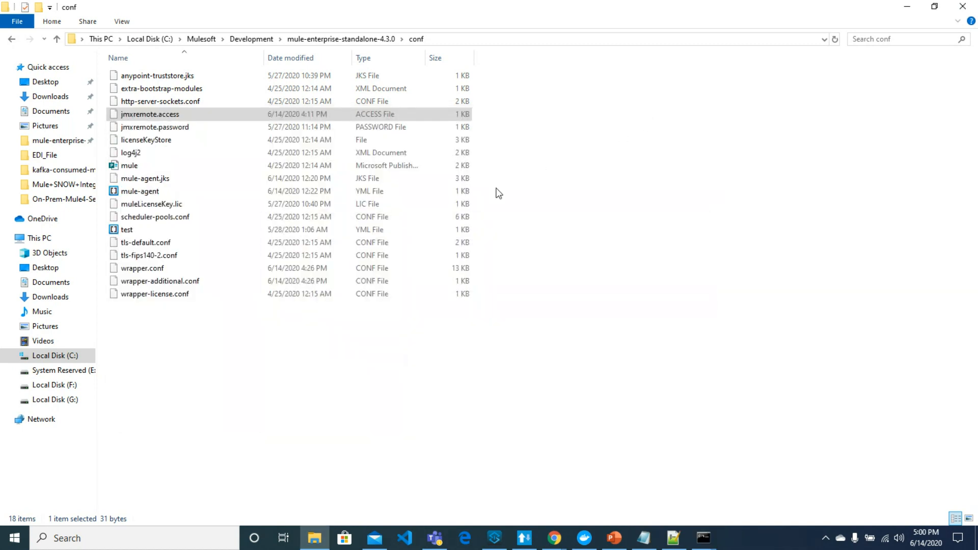
pyautogui.moveTo(611, 483)
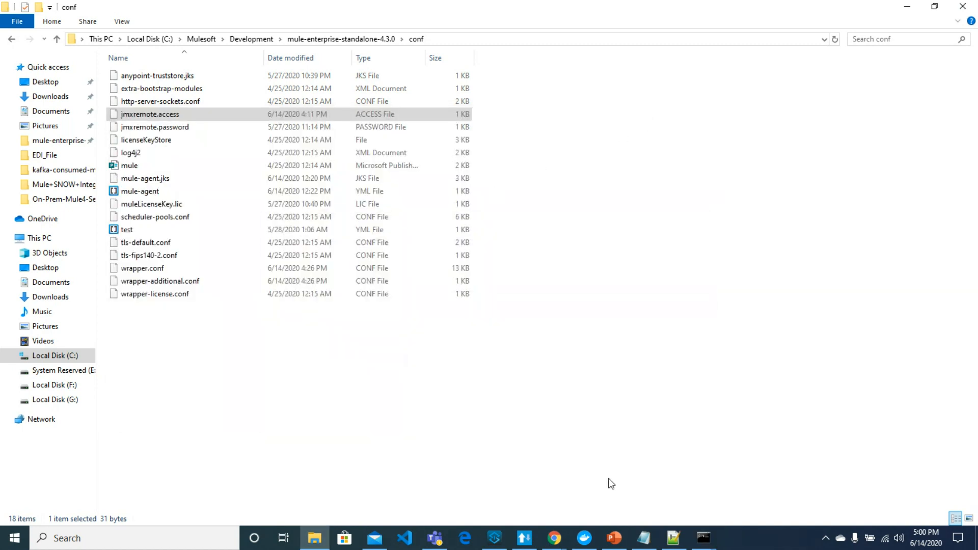
# Browse to C:\Program Files\Java\jdk1.8.0_241\bin and launch jvisualvm.
pyautogui.click(55, 356)
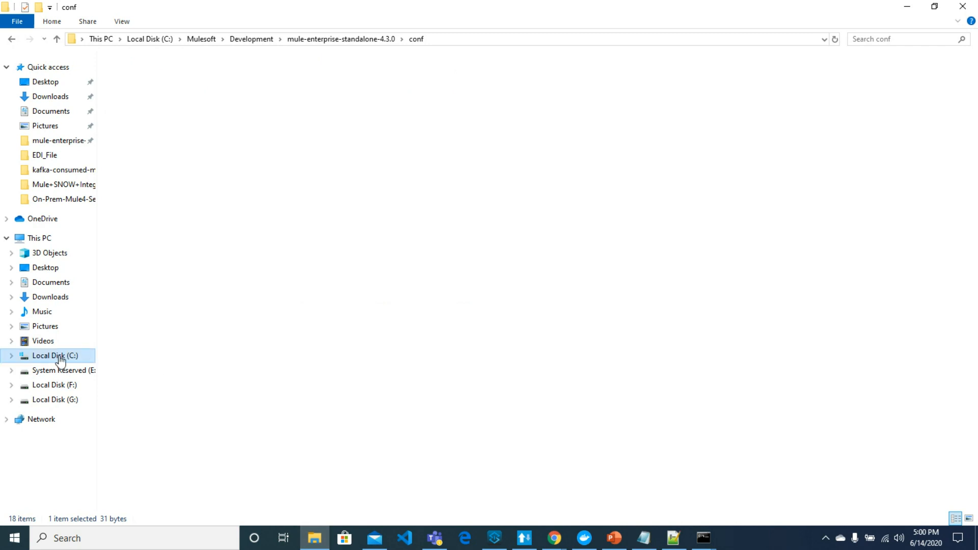
pyautogui.click(55, 356)
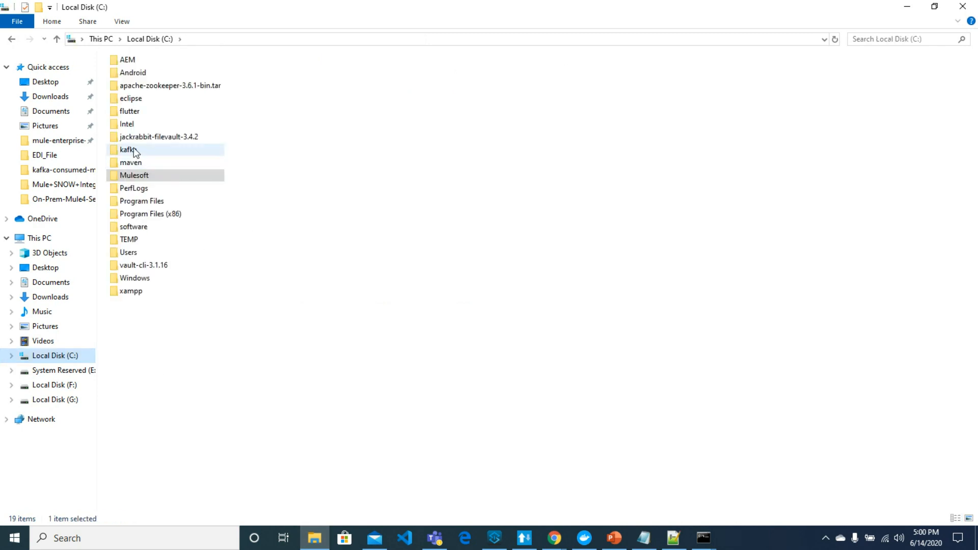
pyautogui.doubleClick(141, 201)
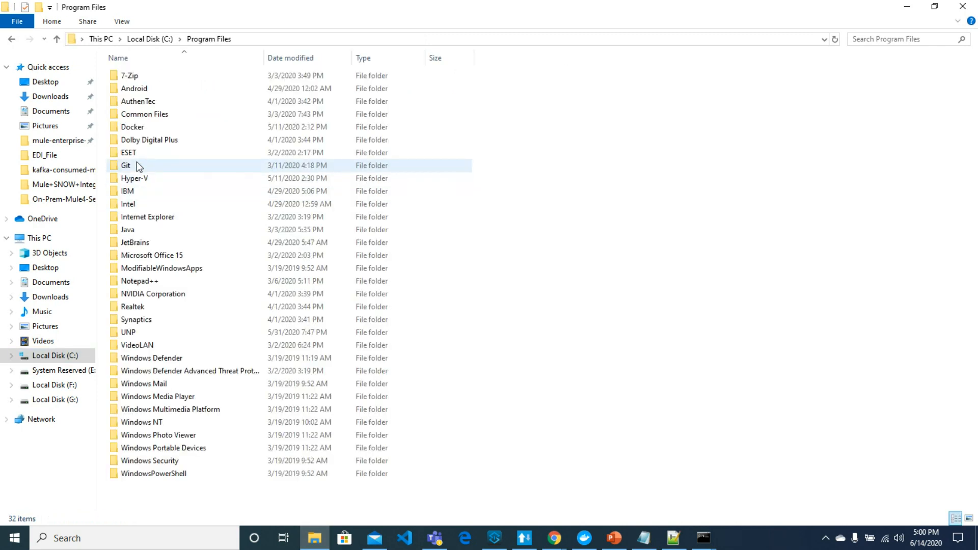
pyautogui.doubleClick(127, 229)
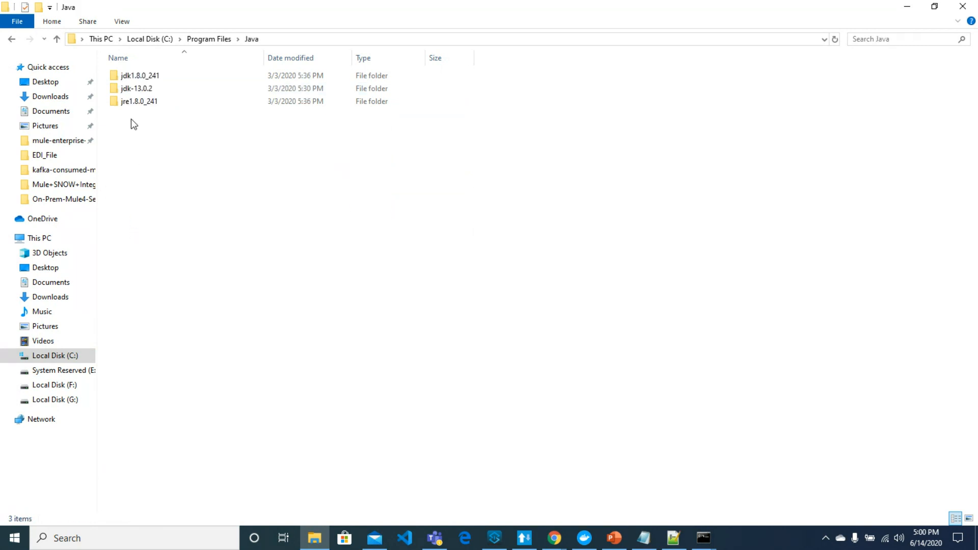
pyautogui.doubleClick(139, 75)
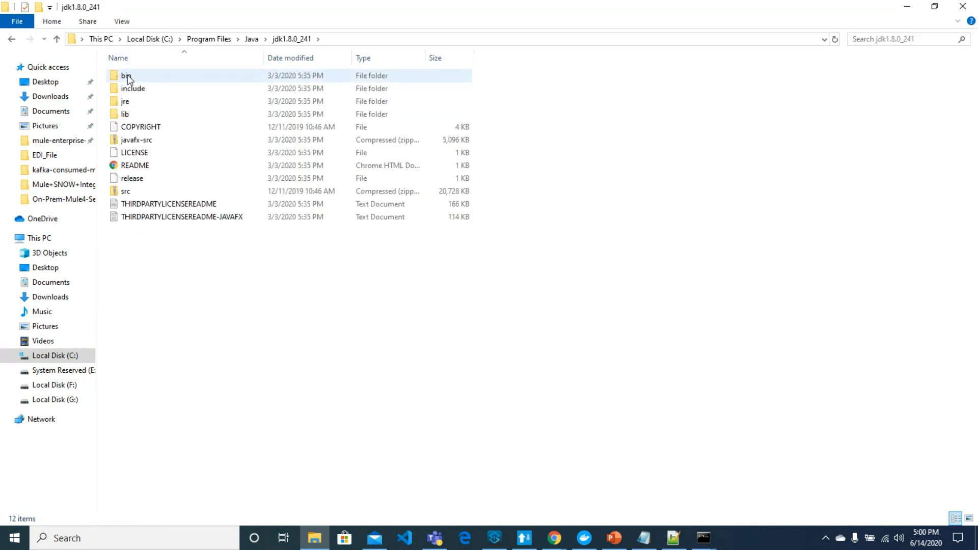
pyautogui.doubleClick(127, 75)
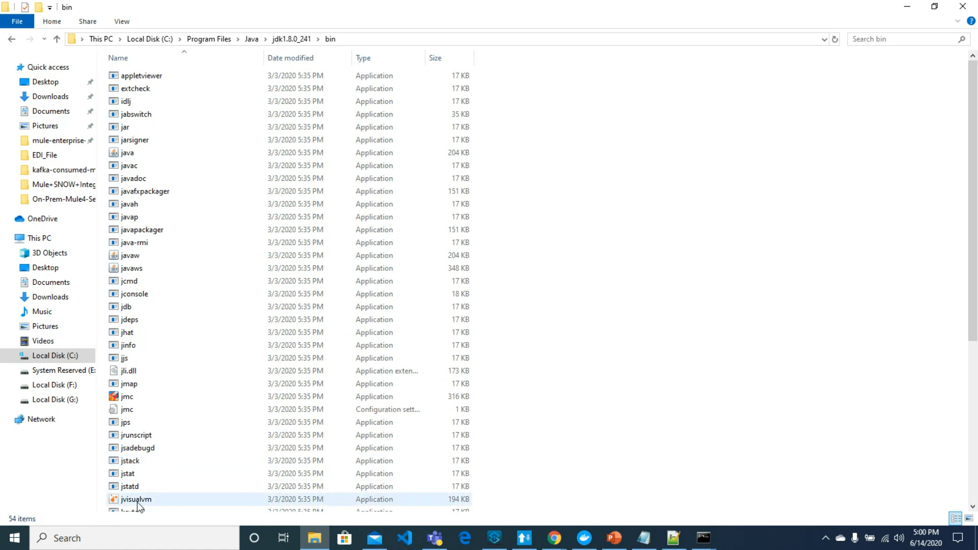
pyautogui.doubleClick(135, 500)
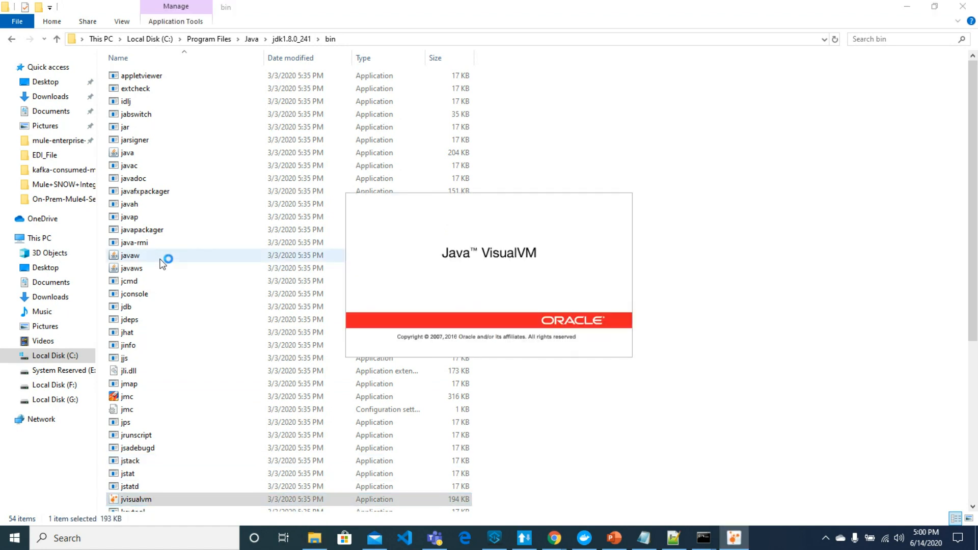
# Expand the Local applications node and start File > Add JMX Connection.
pyautogui.doubleClick(135, 499)
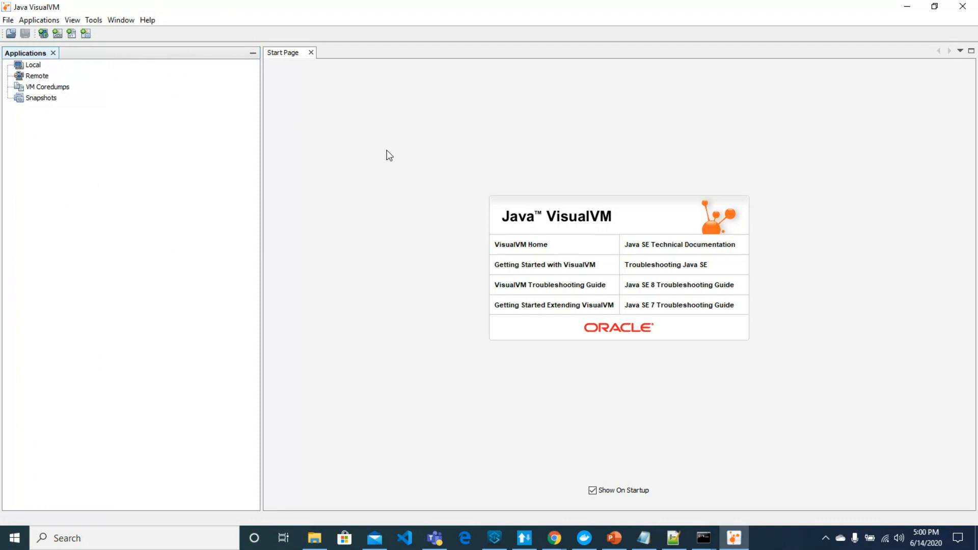
pyautogui.click(7, 64)
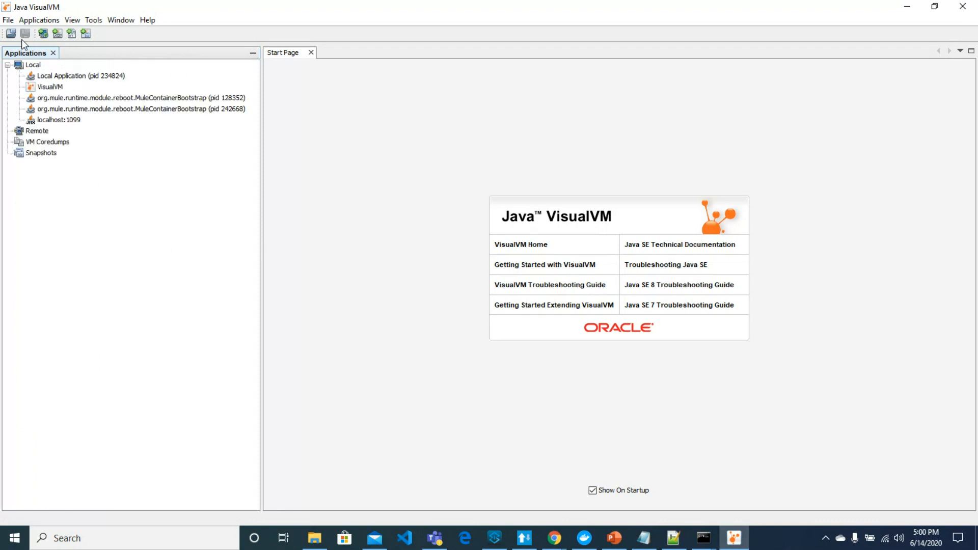
pyautogui.click(8, 19)
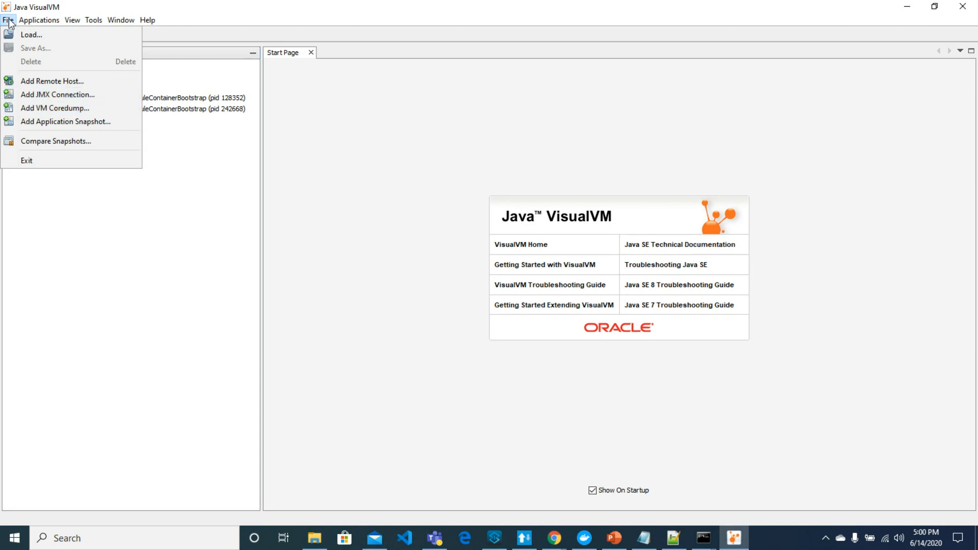
pyautogui.click(58, 94)
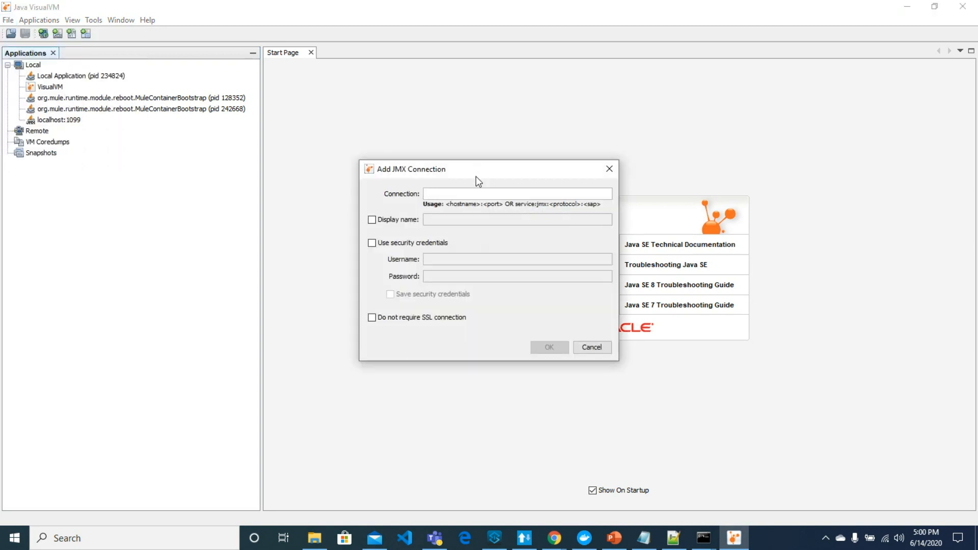
pyautogui.write('localhost:1')
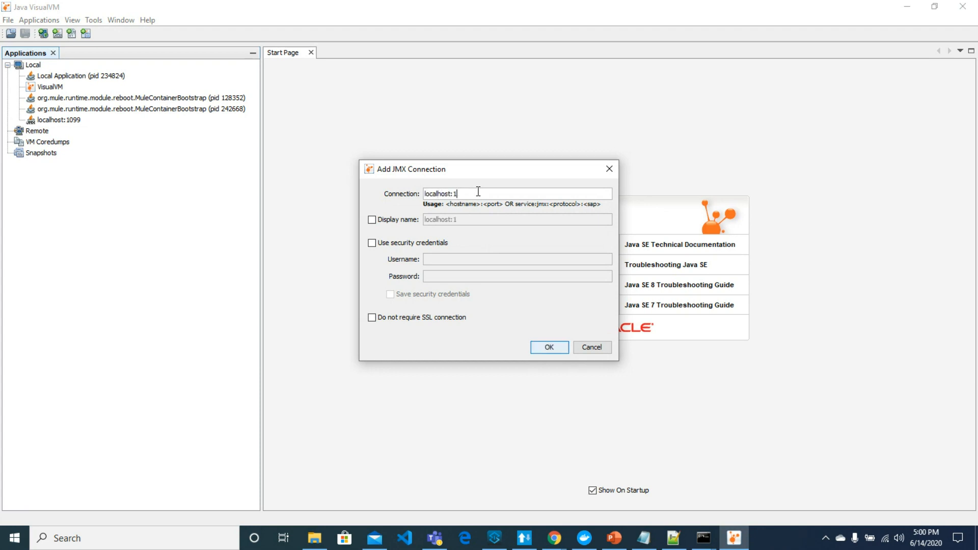
pyautogui.write('099')
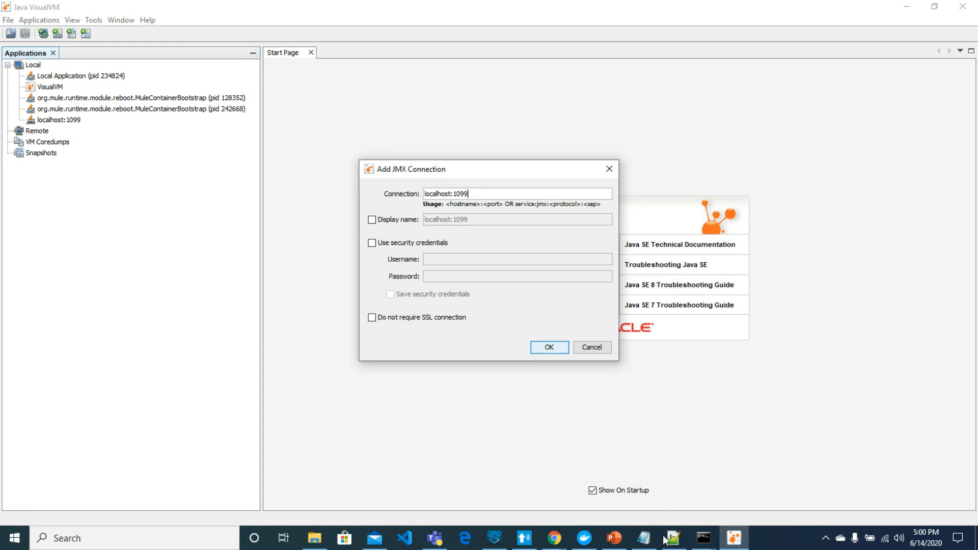
pyautogui.click(670, 538)
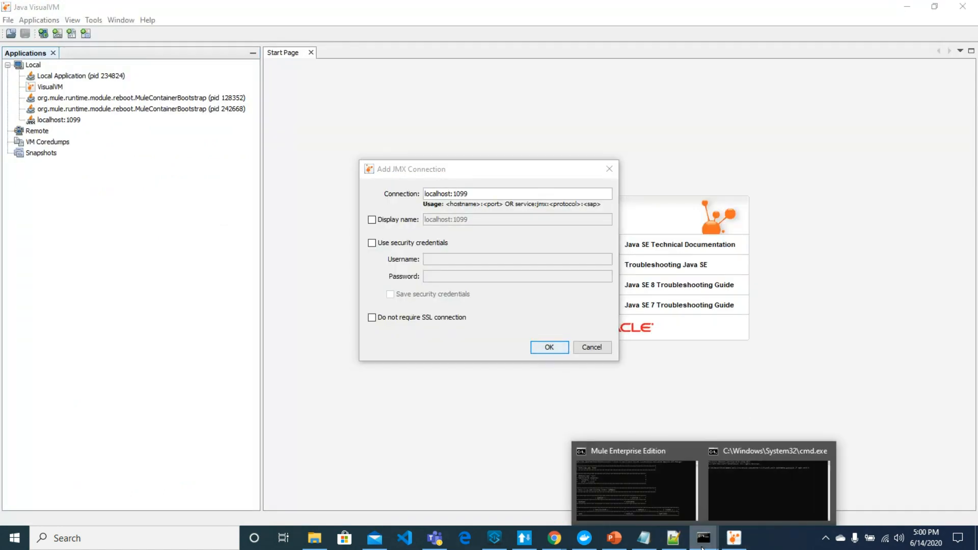
pyautogui.click(633, 489)
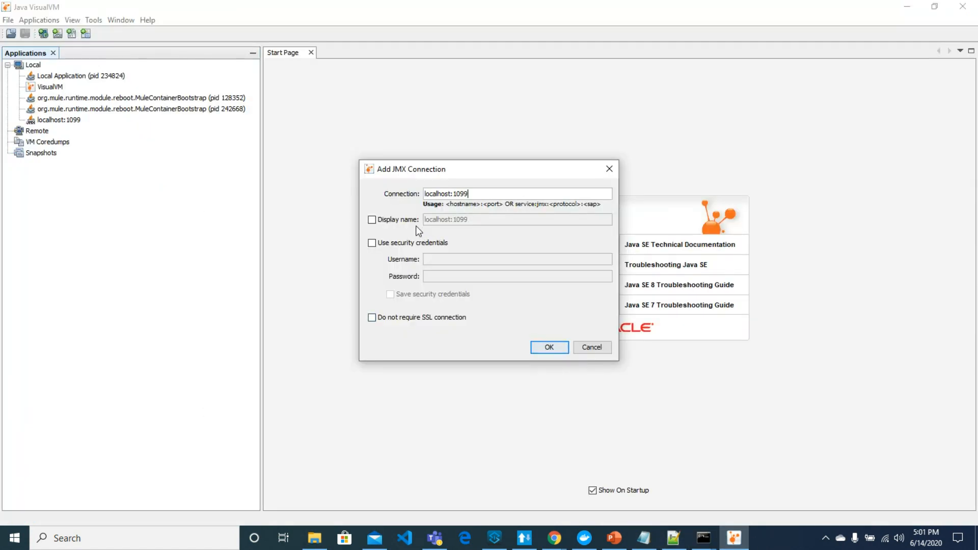
pyautogui.click(372, 242)
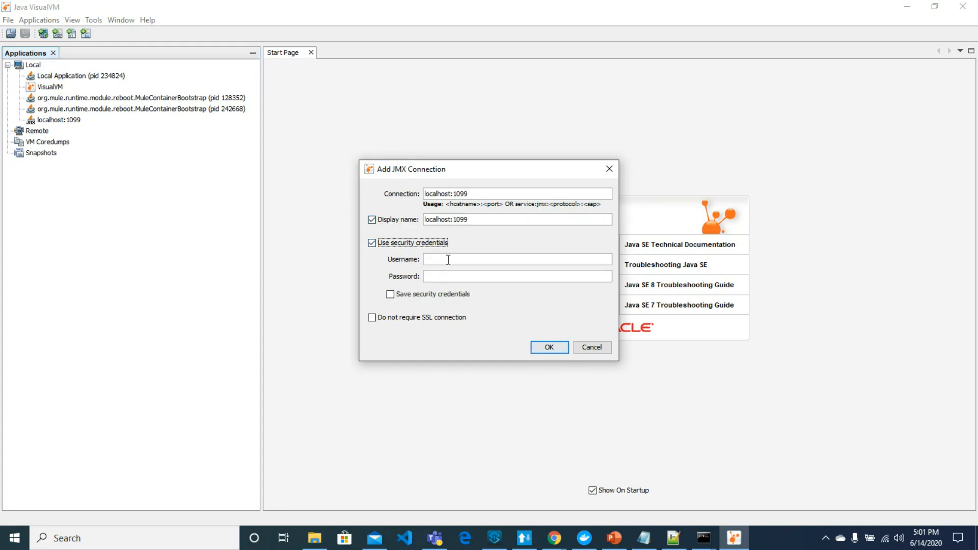
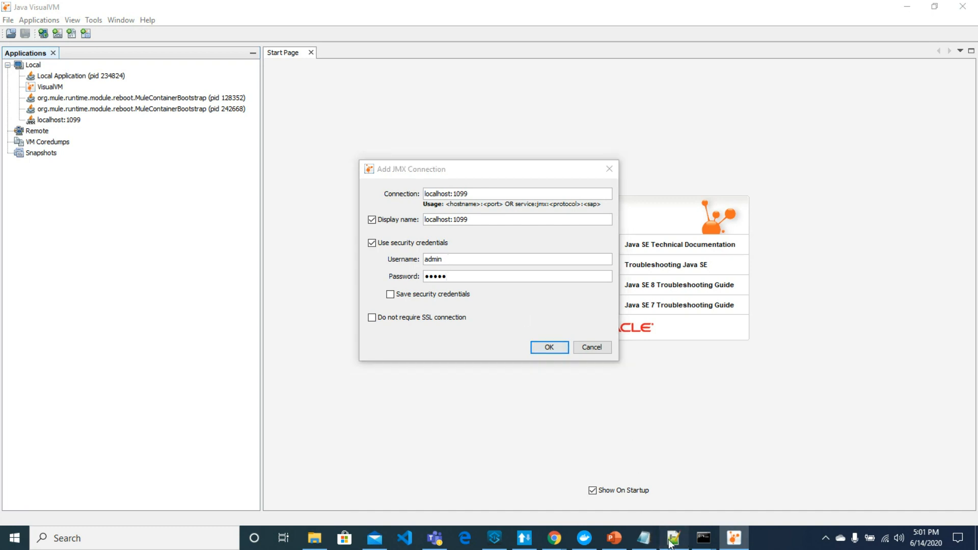
pyautogui.click(672, 537)
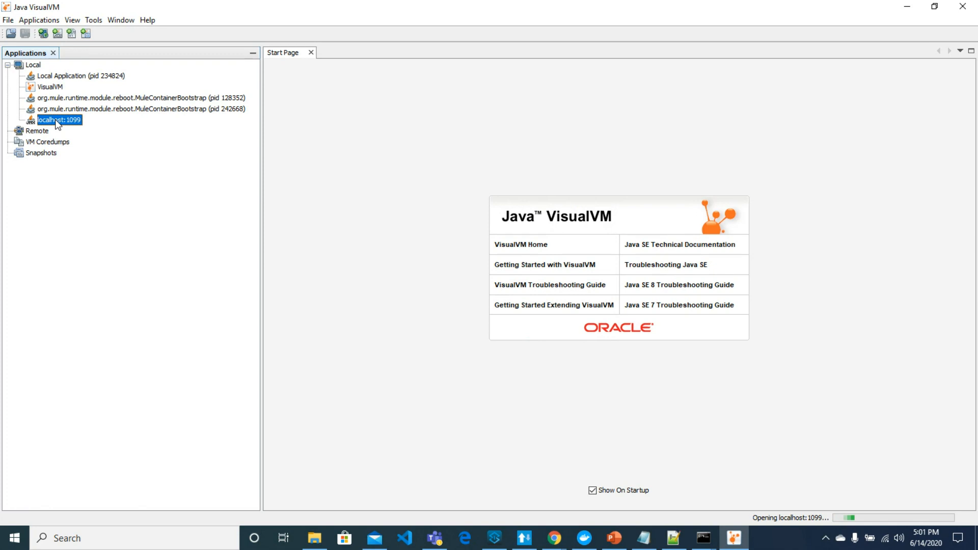
# Open localhost:1099 and check the Available, Downloaded and Installed plugins, then close Plugins.
pyautogui.doubleClick(59, 119)
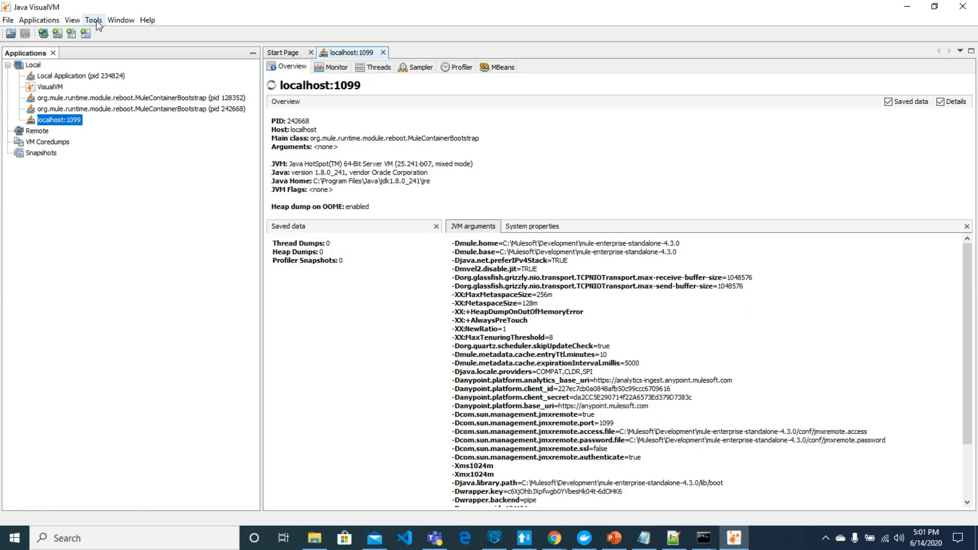
pyautogui.click(93, 19)
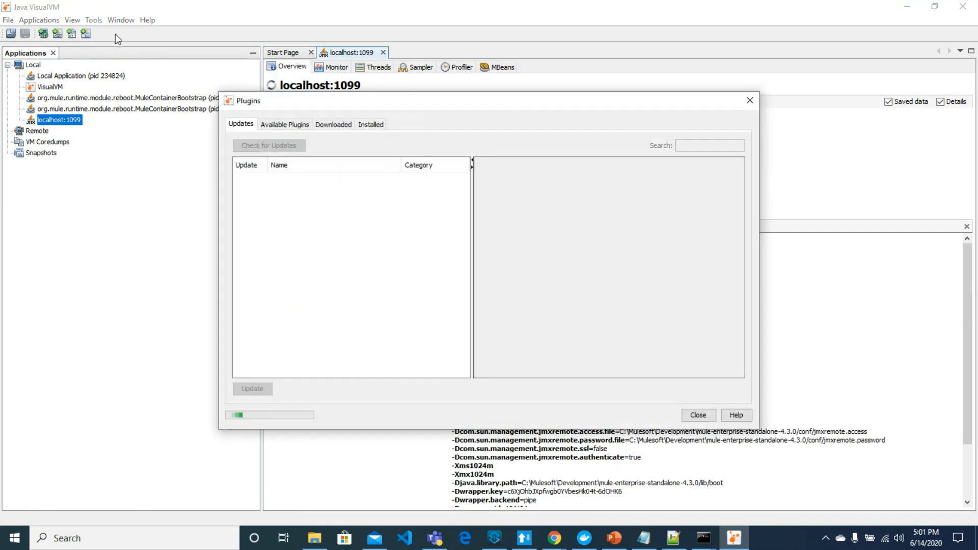
pyautogui.click(285, 125)
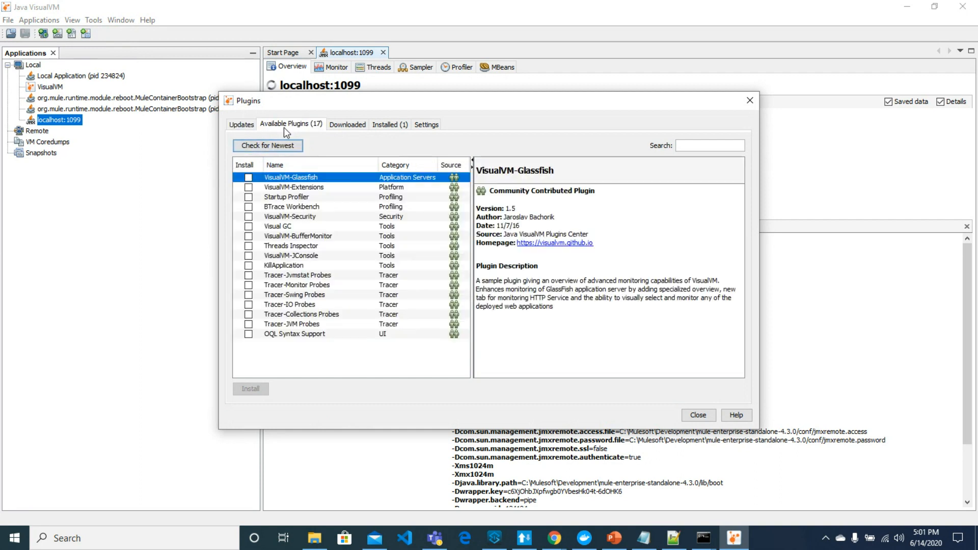
pyautogui.click(347, 124)
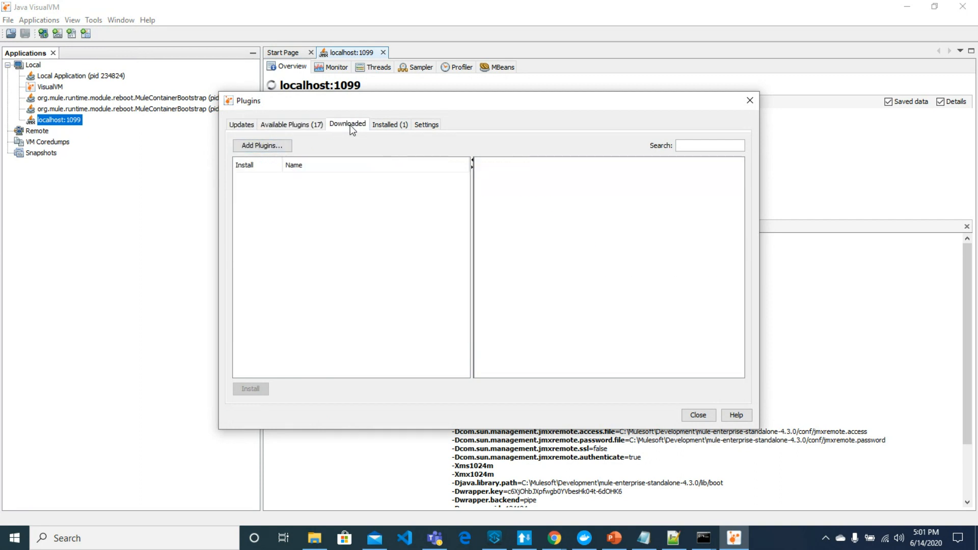
pyautogui.click(389, 124)
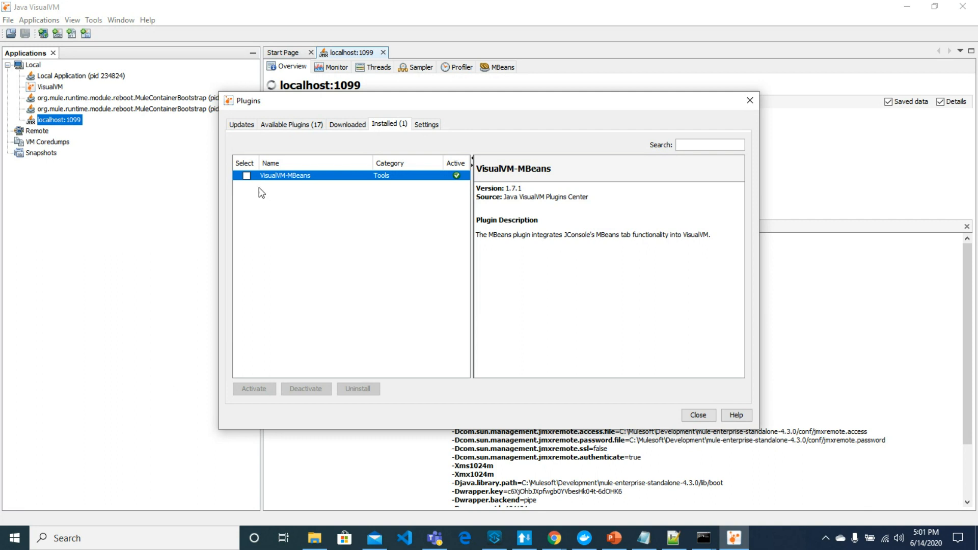
pyautogui.moveTo(299, 183)
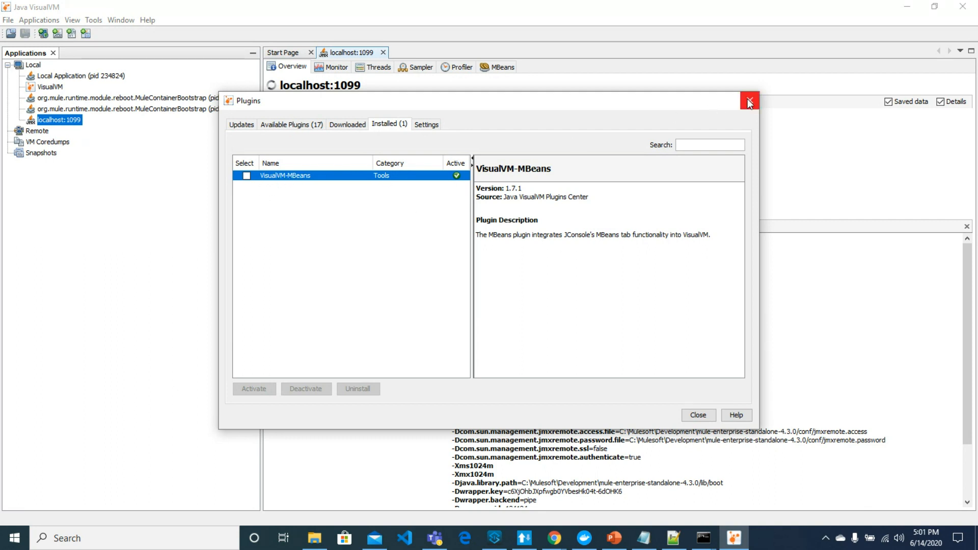
pyautogui.click(748, 102)
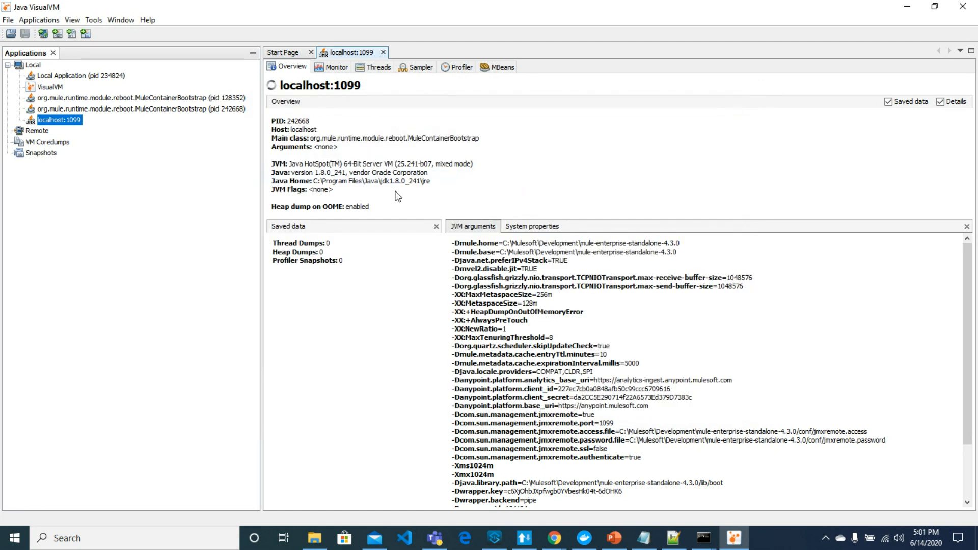
pyautogui.moveTo(494, 538)
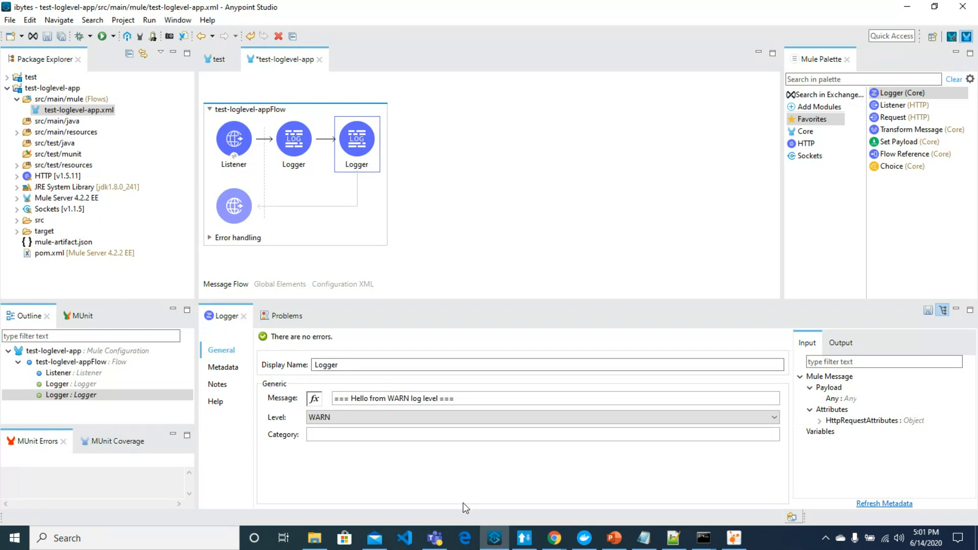
pyautogui.moveTo(551, 537)
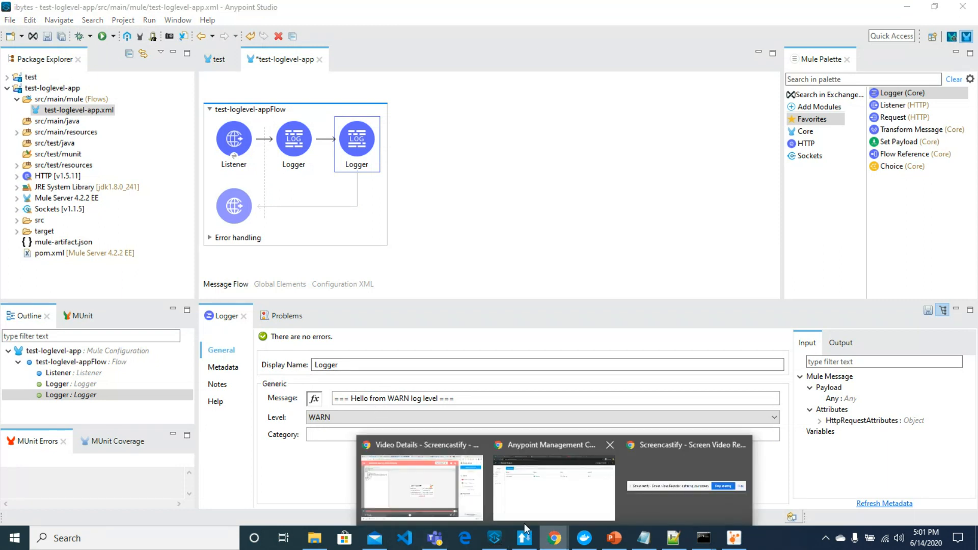
# In Runtime Manager, go back to Servers and open the Applications list.
pyautogui.click(551, 489)
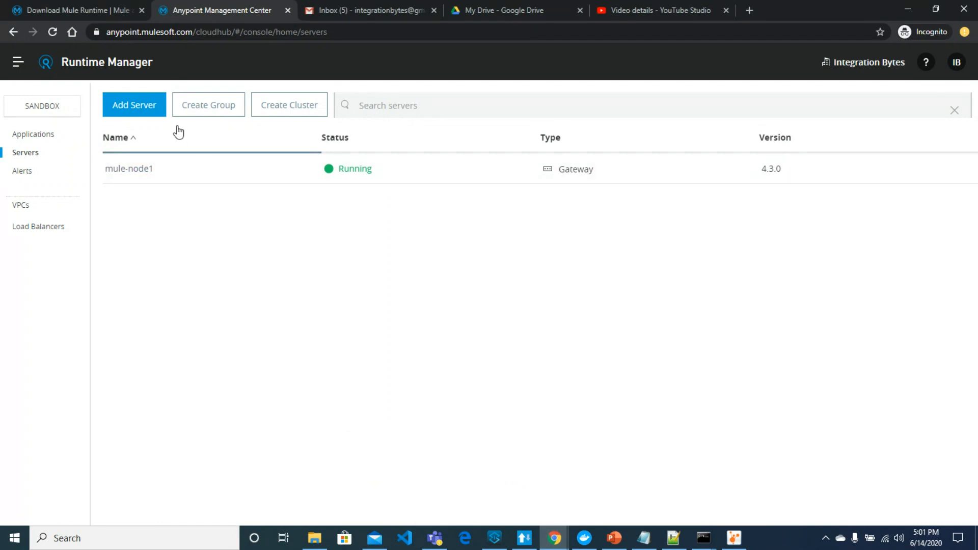
pyautogui.click(128, 168)
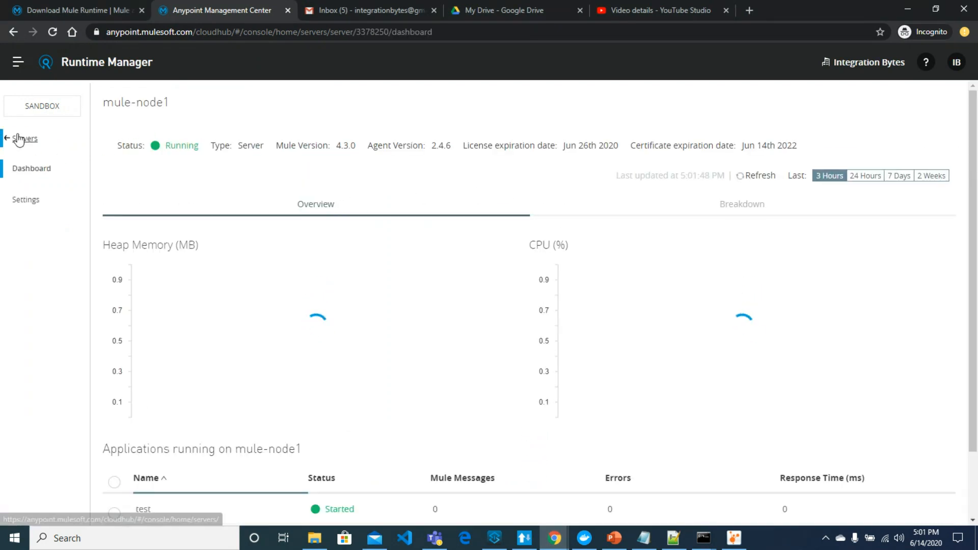
pyautogui.click(25, 138)
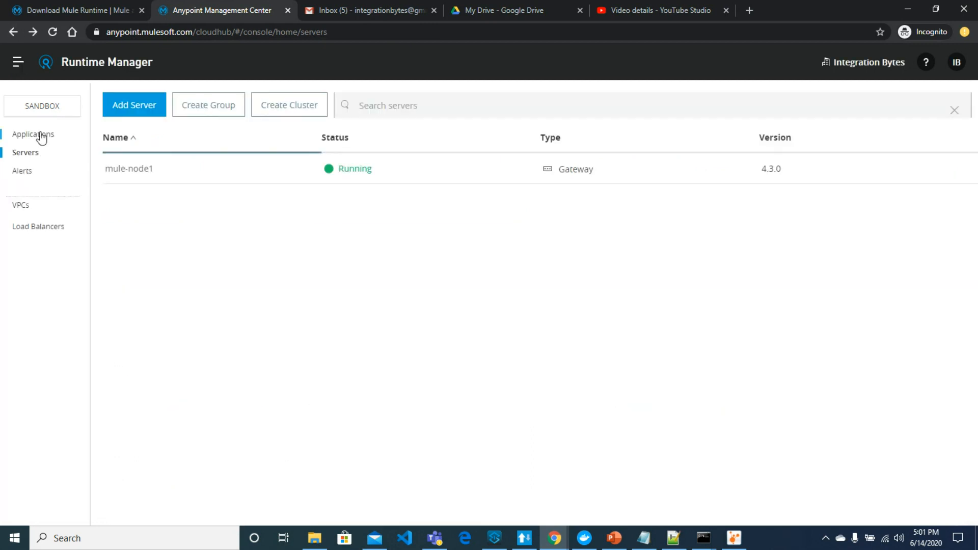
pyautogui.click(33, 134)
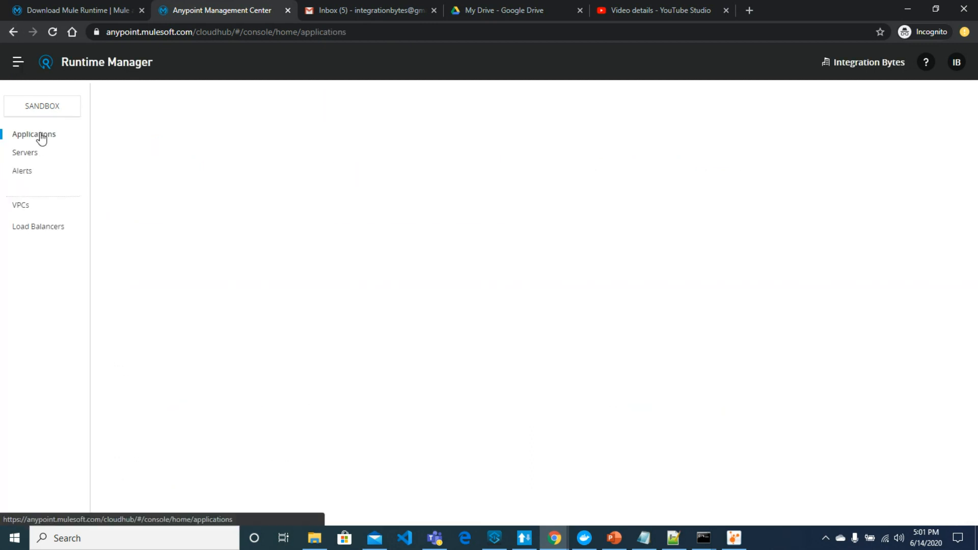
pyautogui.click(34, 134)
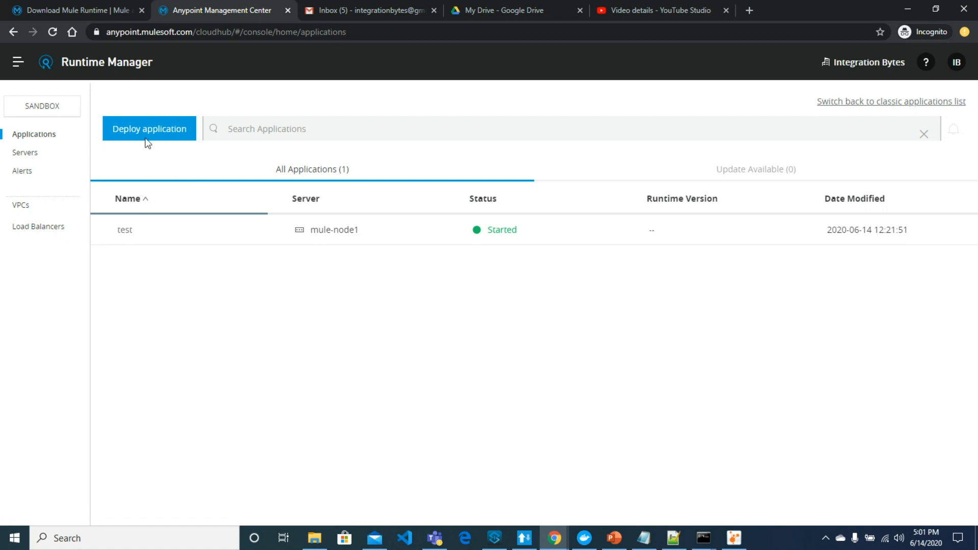
# Start a new deployment named testloglevel targeting mule-node1.
pyautogui.click(149, 128)
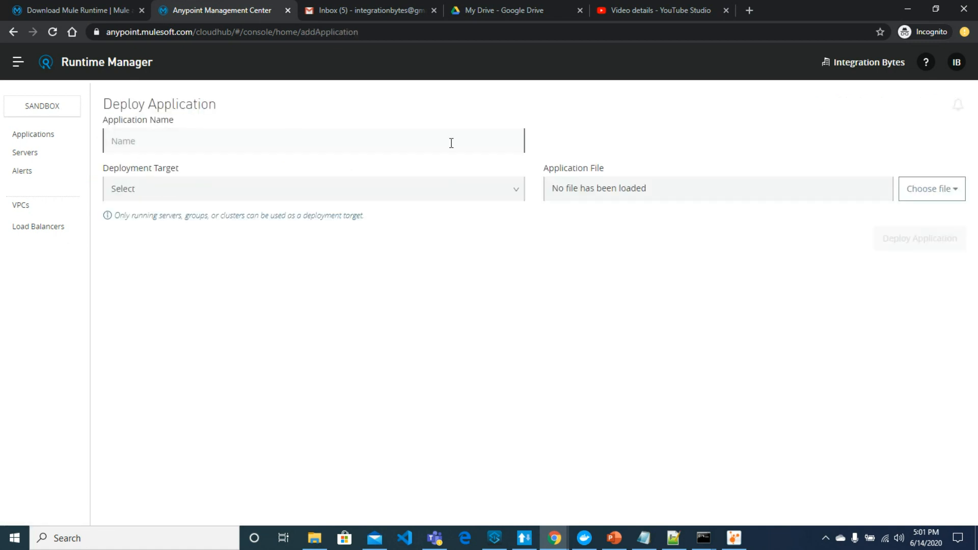
pyautogui.write('test1')
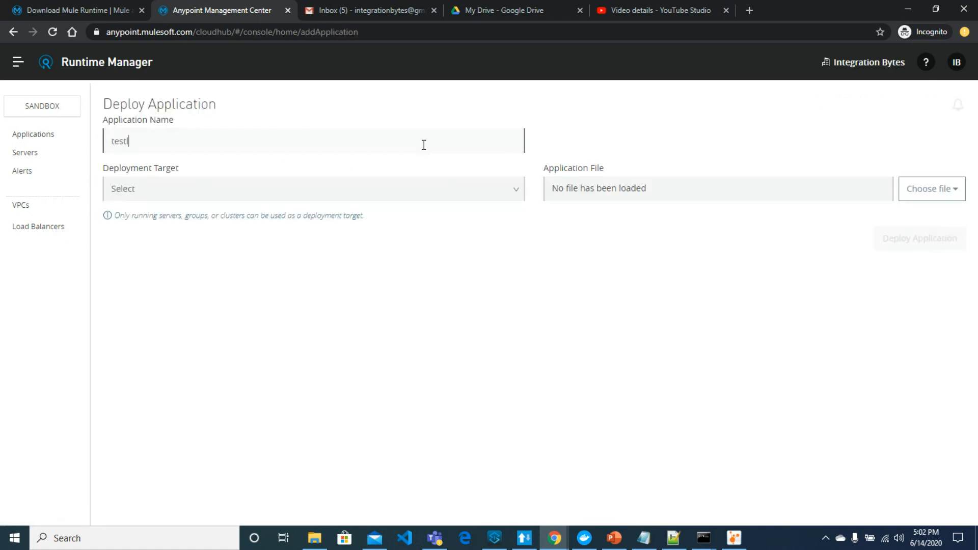
pyautogui.write('loglevel')
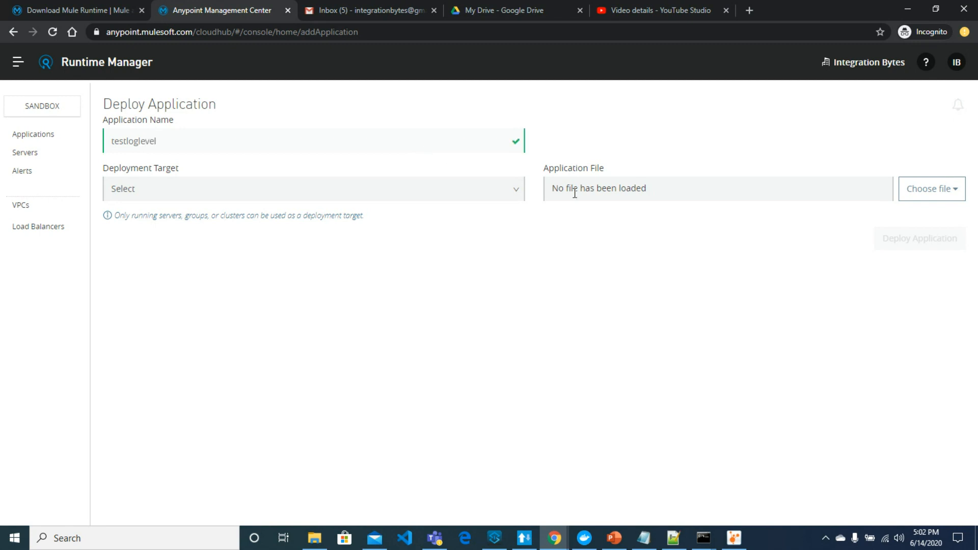
pyautogui.click(312, 189)
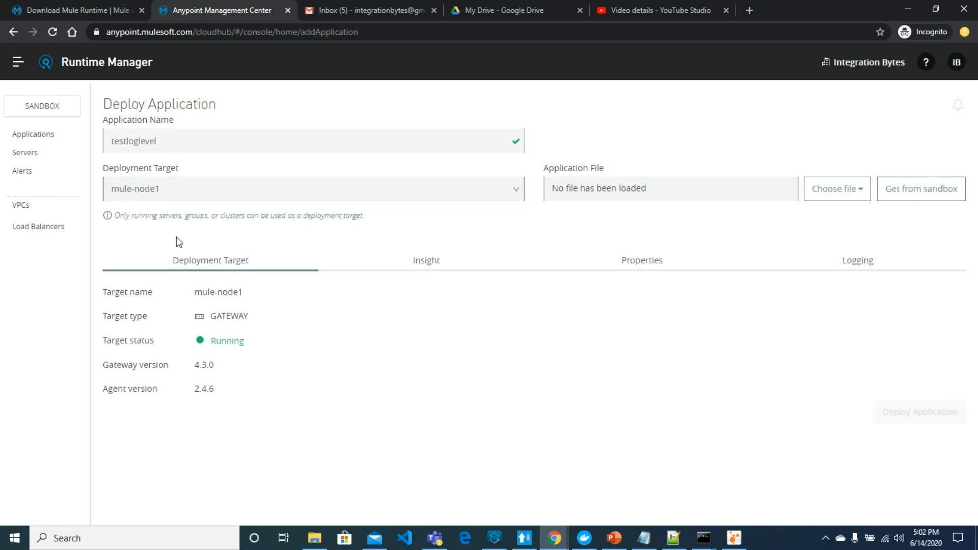
# Upload test-loglevel-app.jar and deploy the application.
pyautogui.click(836, 189)
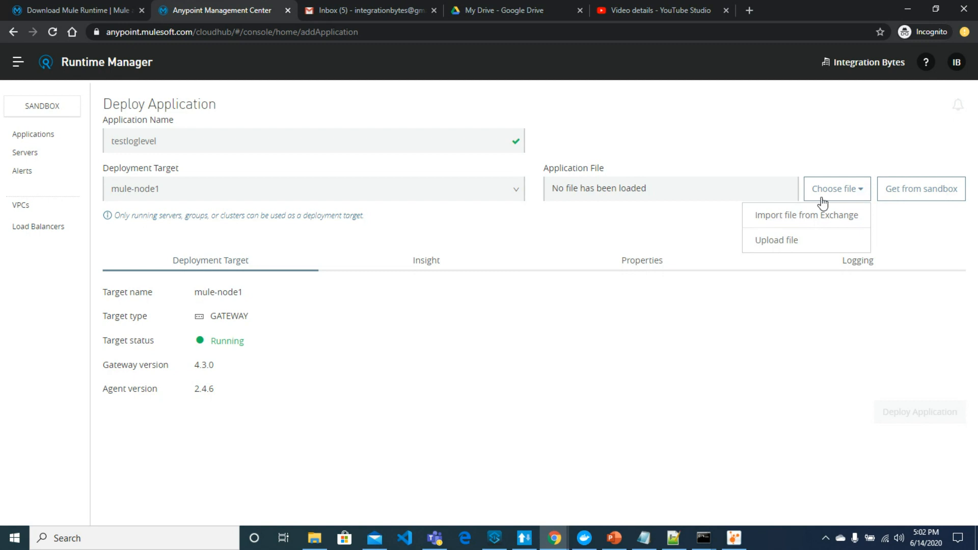
pyautogui.click(776, 239)
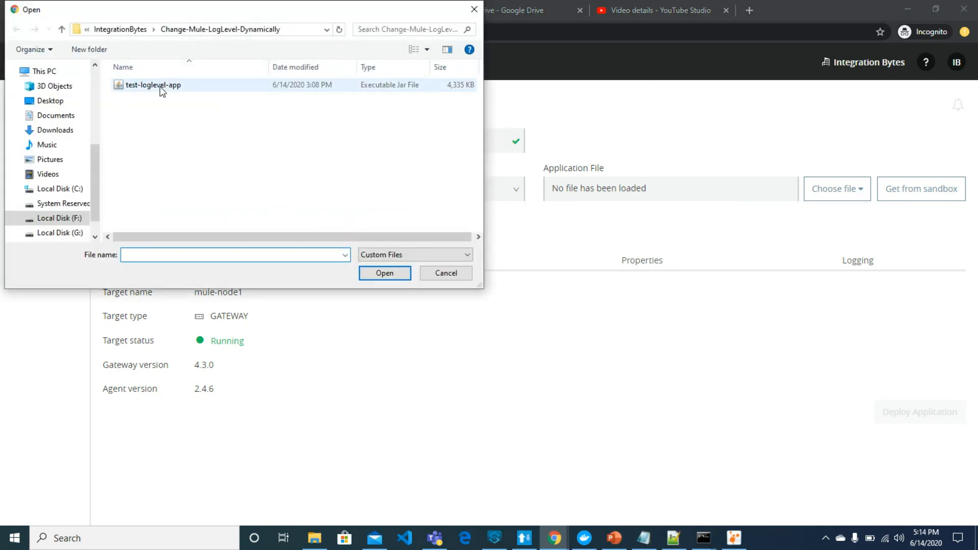
pyautogui.click(153, 86)
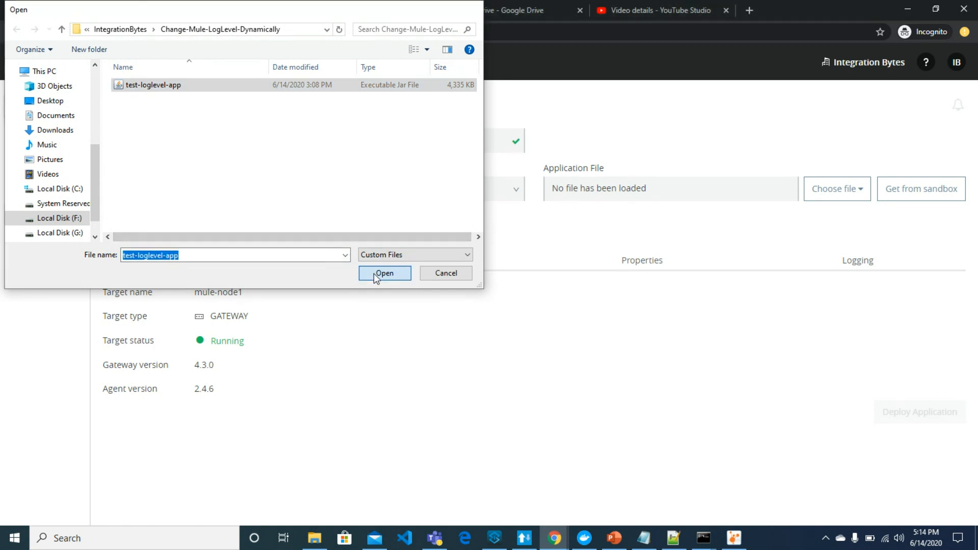
pyautogui.click(385, 273)
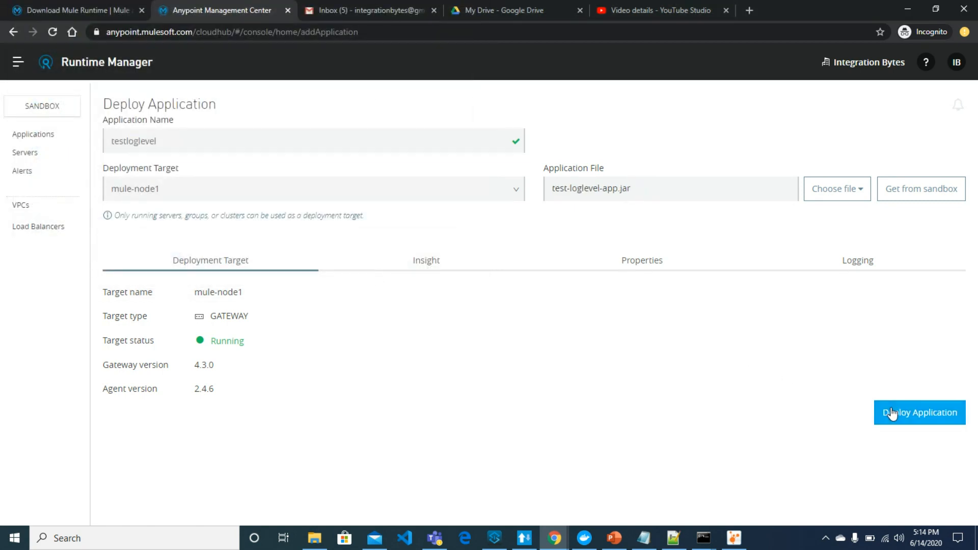
pyautogui.click(919, 412)
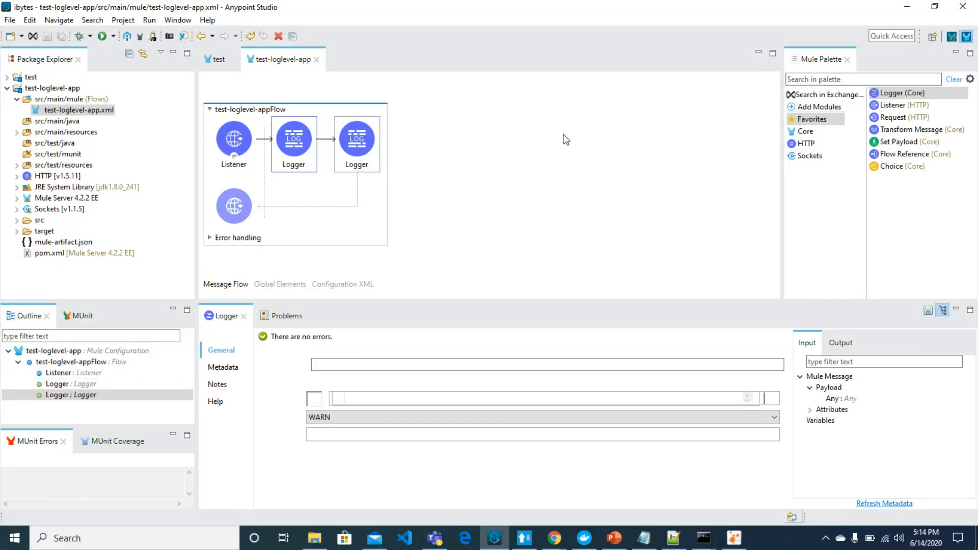
# Select the second Logger to view its WARN 'Hello from WARN log level' message.
pyautogui.click(357, 139)
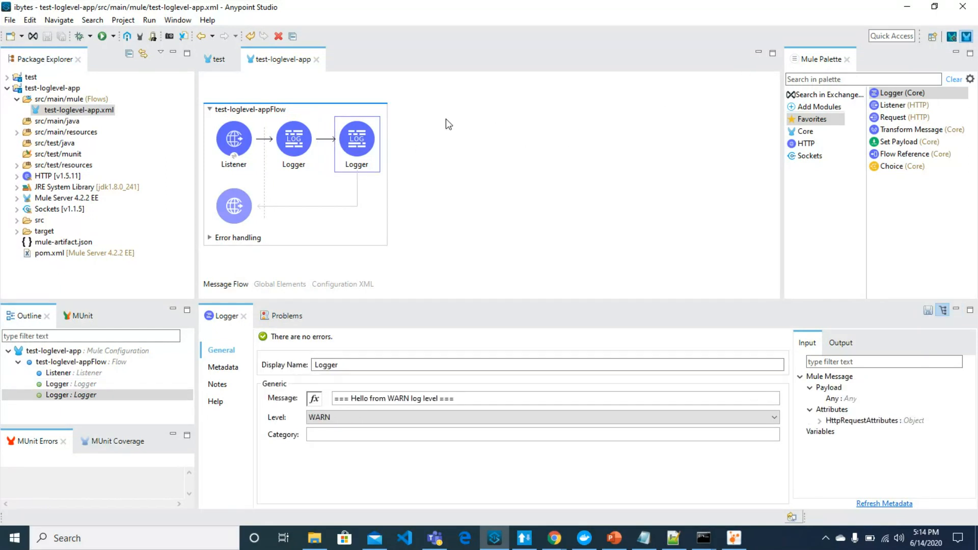
pyautogui.moveTo(901, 14)
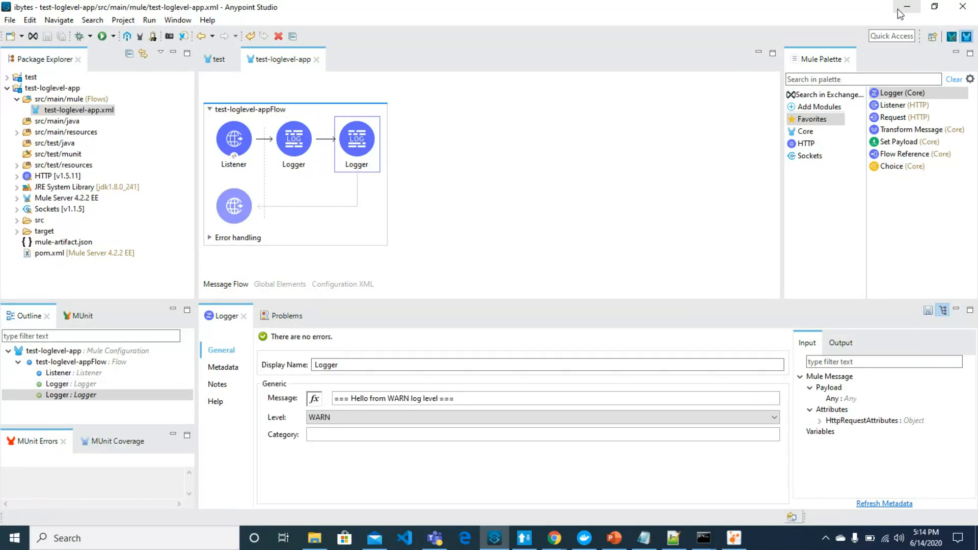
pyautogui.moveTo(684, 80)
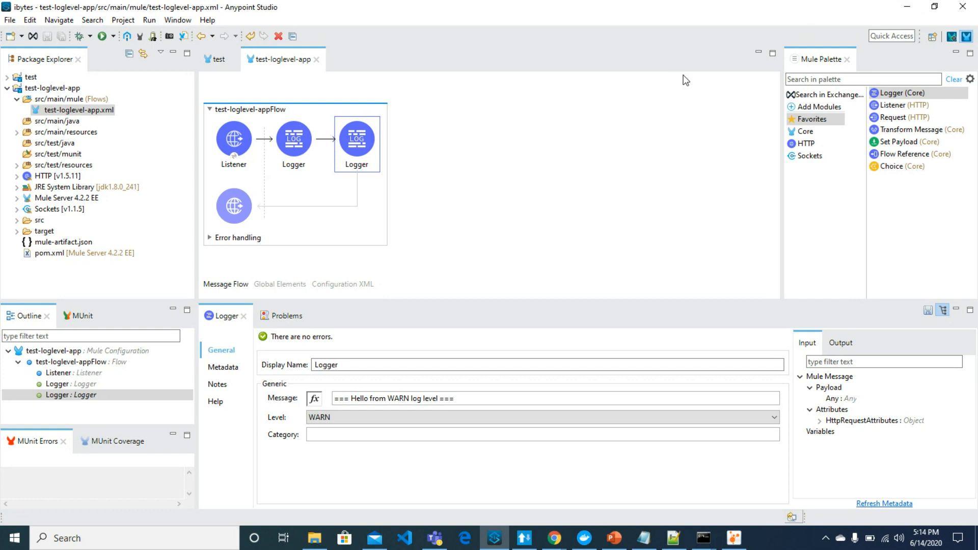
# Watch testloglevel start on mule-node1 in Runtime Manager, then bring up VisualVM's localhost:1099 MBeans.
pyautogui.click(552, 538)
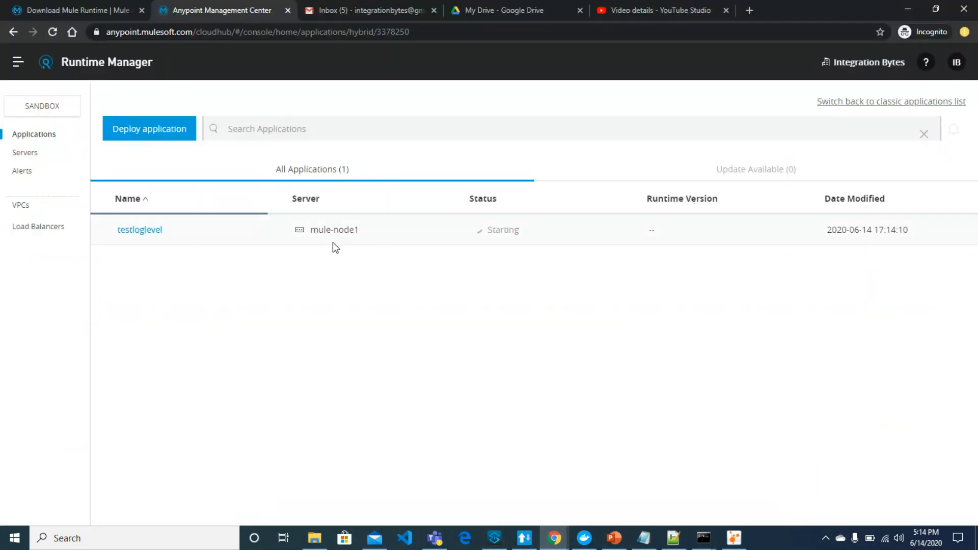
pyautogui.moveTo(704, 538)
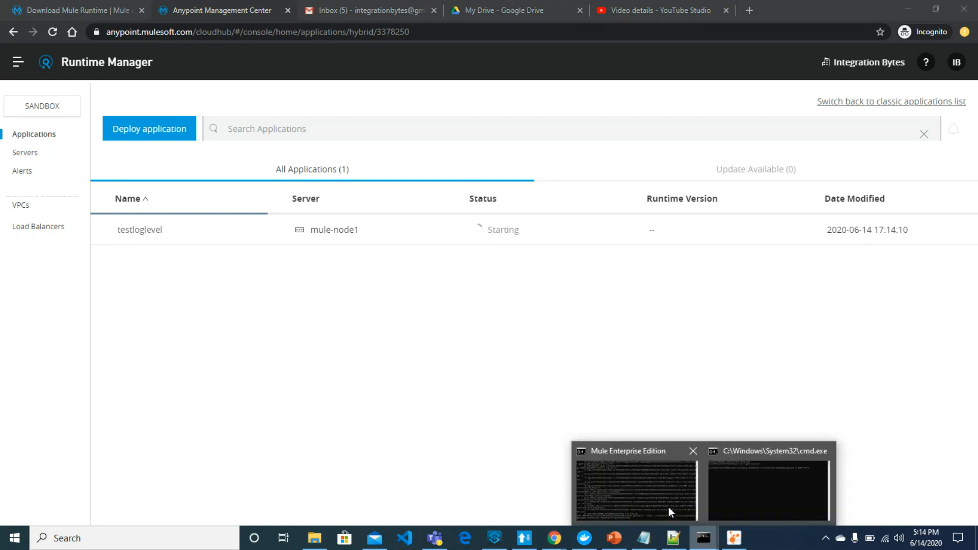
pyautogui.click(634, 489)
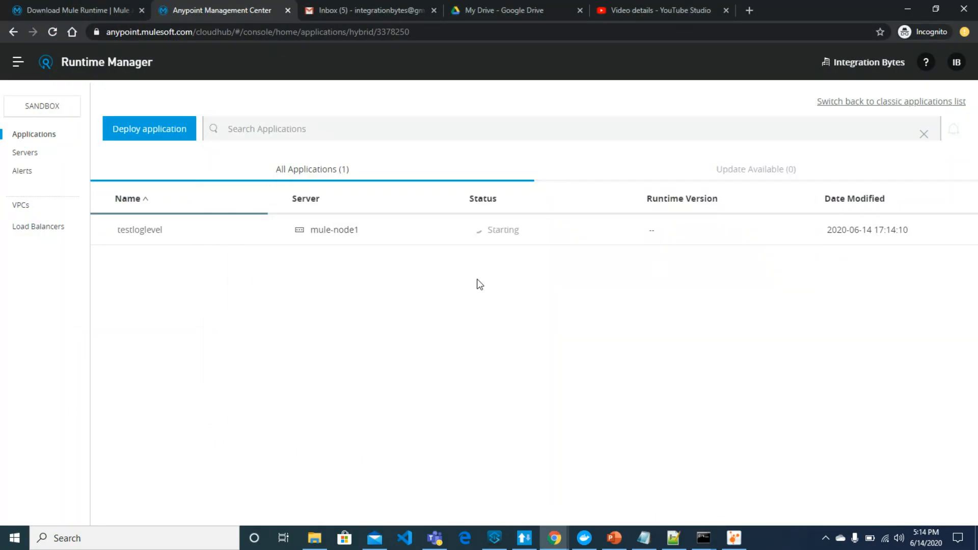
pyautogui.moveTo(297, 261)
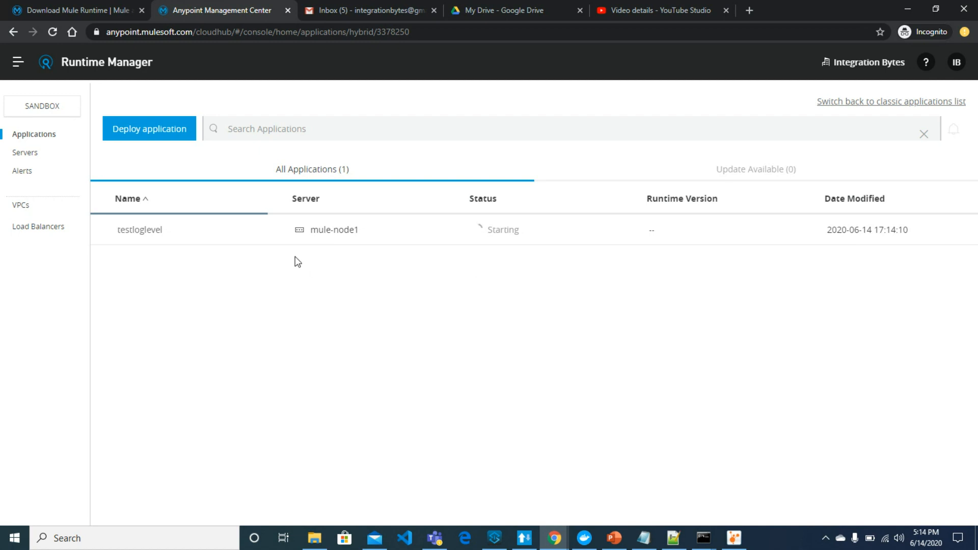
pyautogui.moveTo(740, 512)
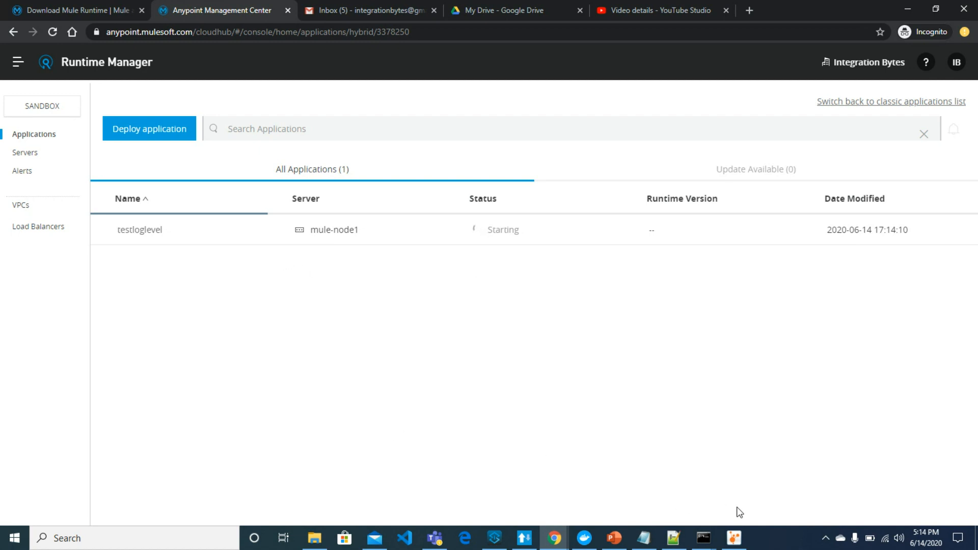
pyautogui.click(733, 538)
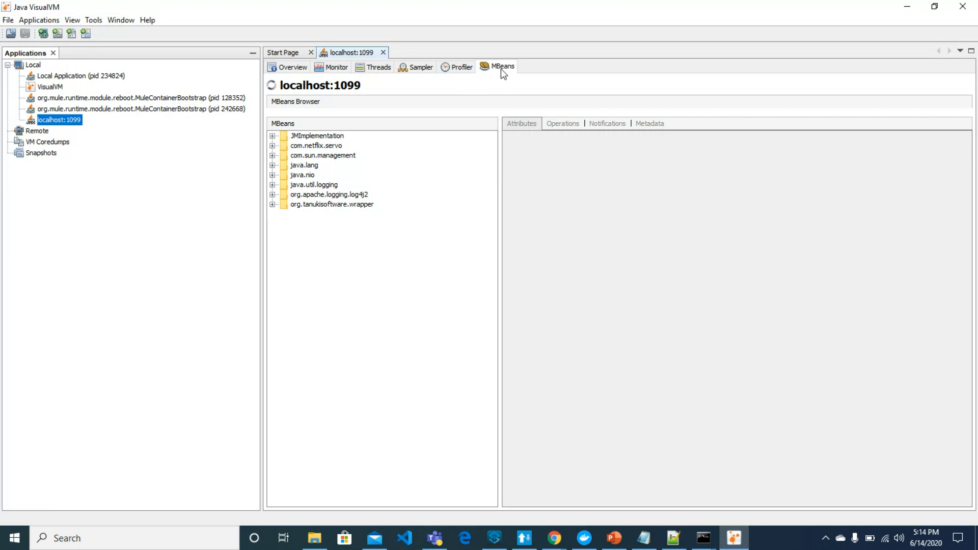
pyautogui.moveTo(388, 176)
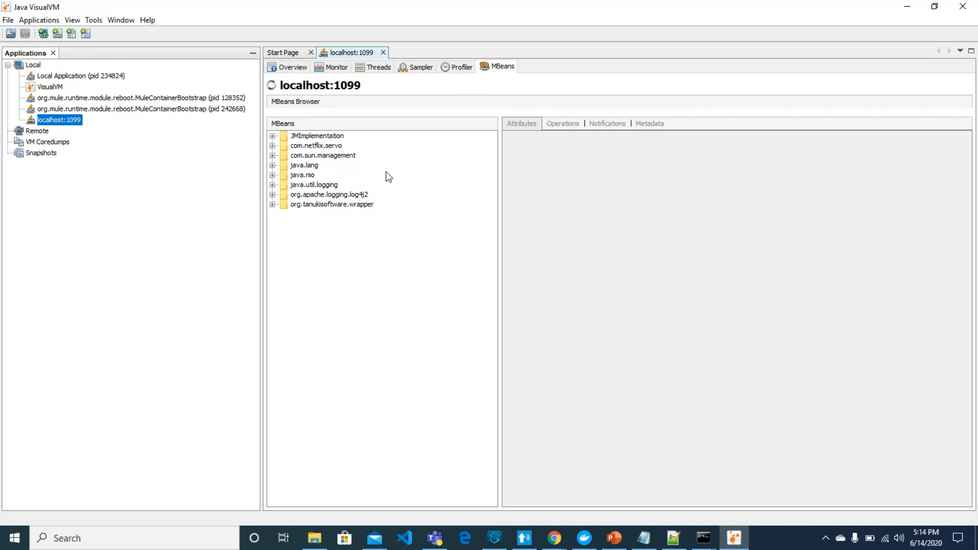
pyautogui.moveTo(359, 200)
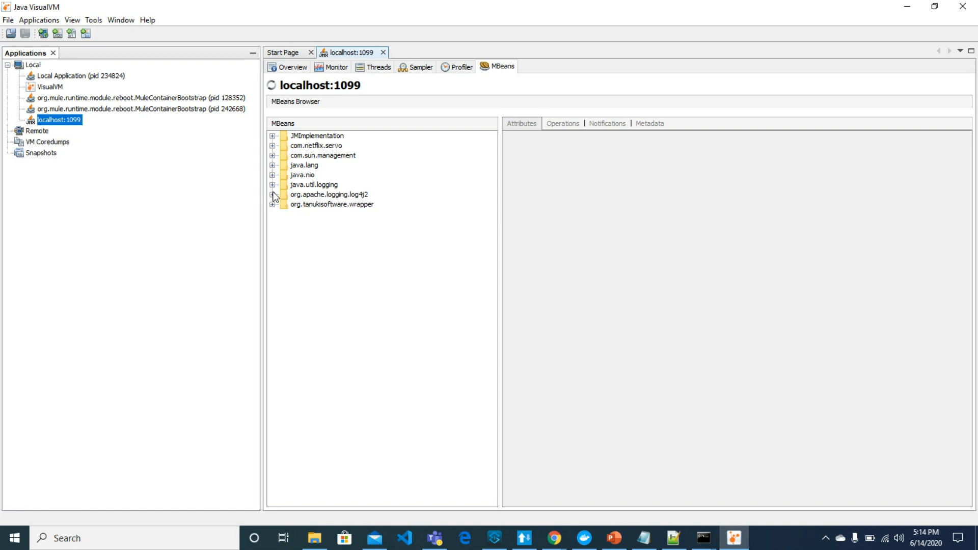
# Expand org.apache.logging.log4j2 and select domain/default/app/testloglevel once it has started.
pyautogui.click(272, 194)
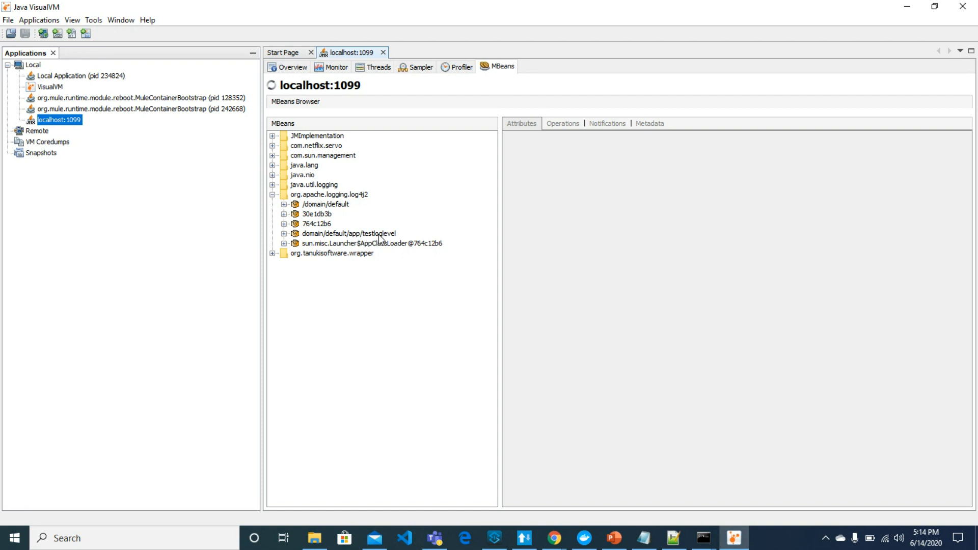
pyautogui.moveTo(475, 273)
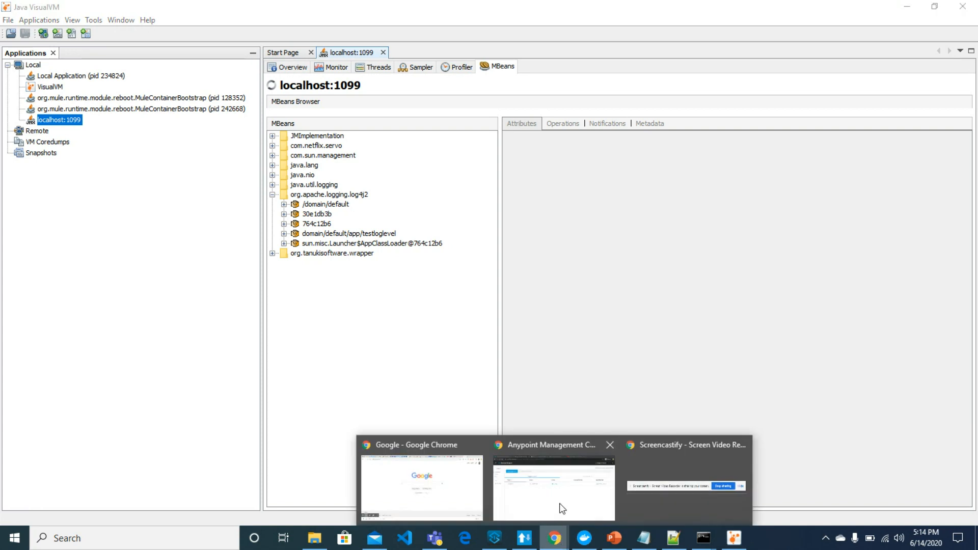
pyautogui.click(553, 486)
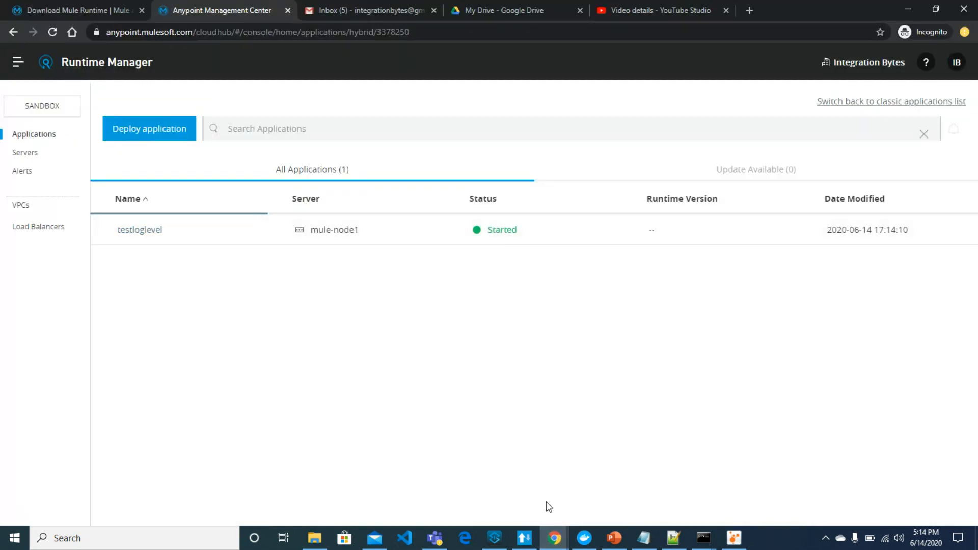
pyautogui.click(734, 538)
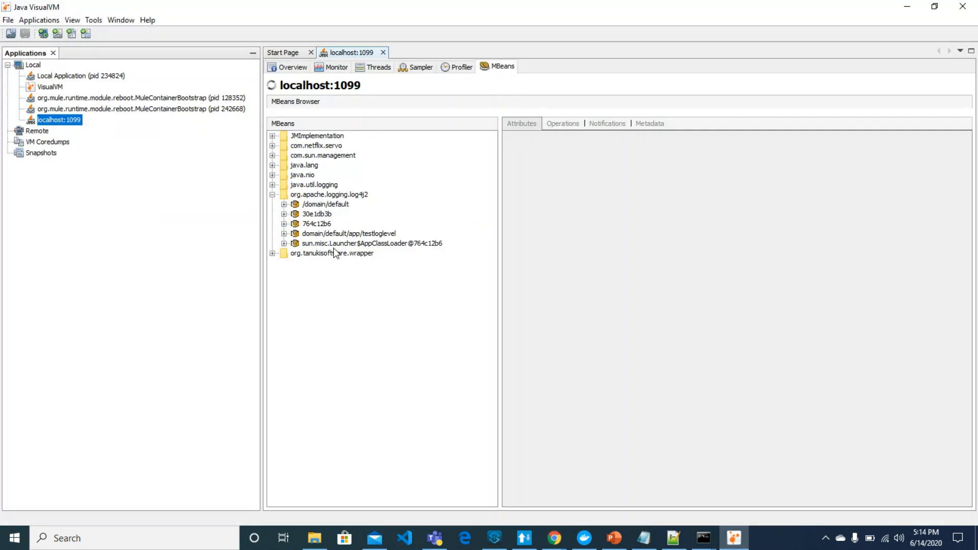
pyautogui.click(348, 233)
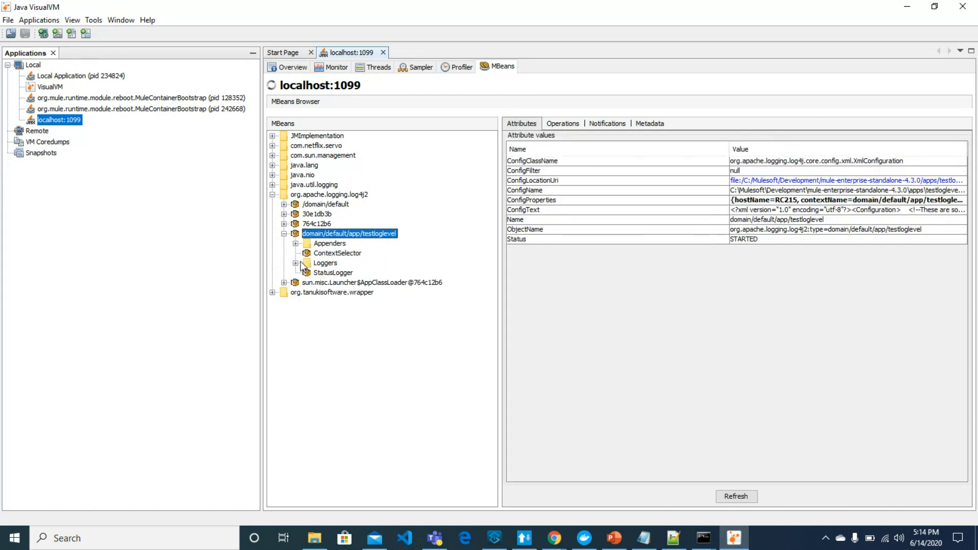
# Change the LoggerMessageProcessor logger's Level attribute from INFO to WARN.
pyautogui.click(411, 292)
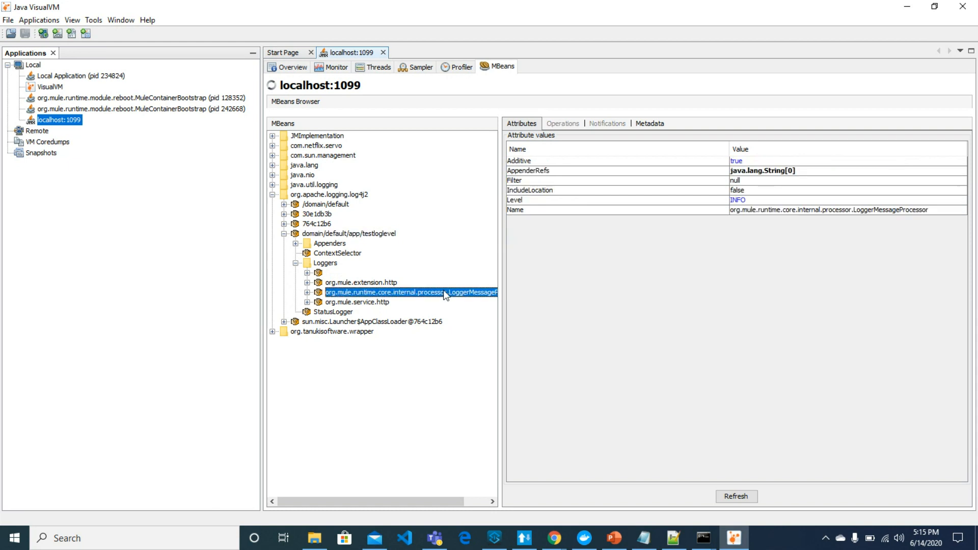
pyautogui.doubleClick(739, 200)
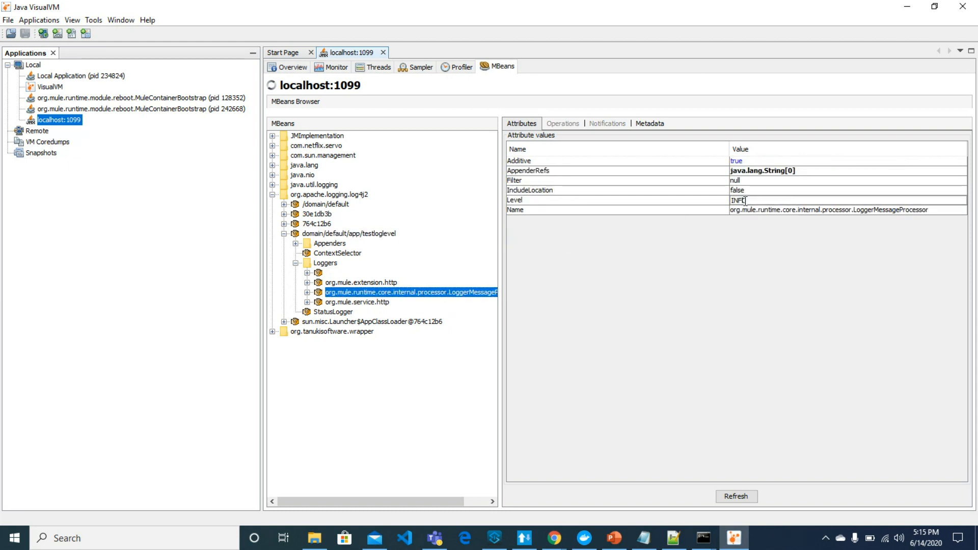
pyautogui.doubleClick(739, 200)
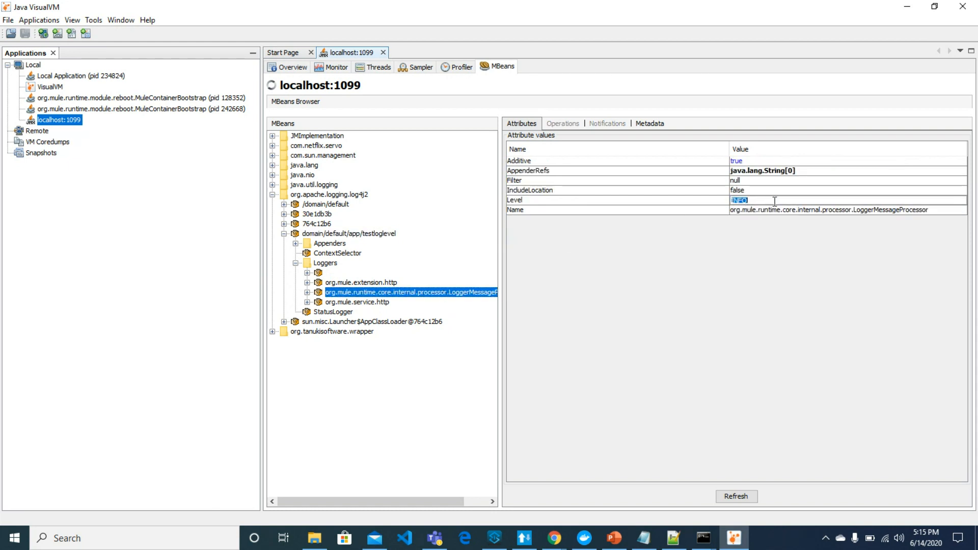
pyautogui.write('WI')
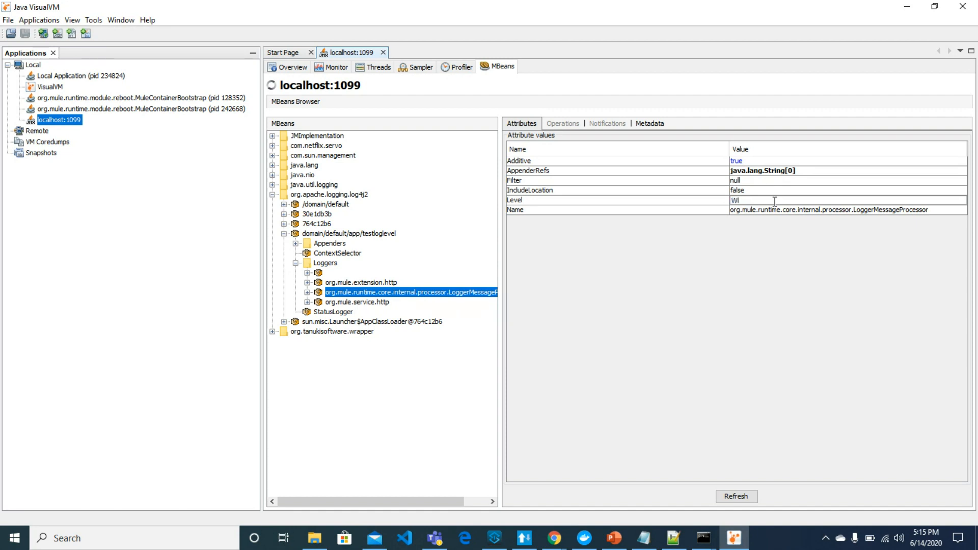
pyautogui.write('ar')
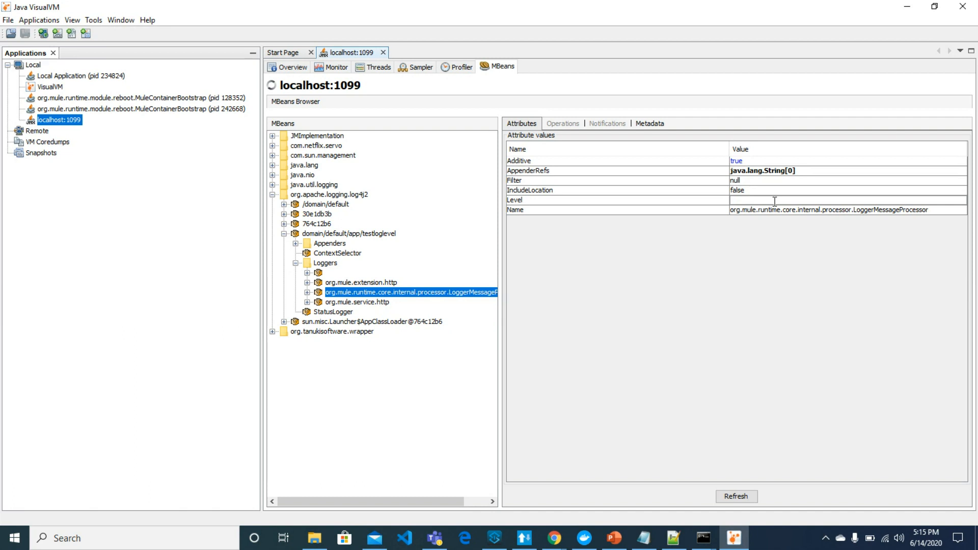
pyautogui.write('wl')
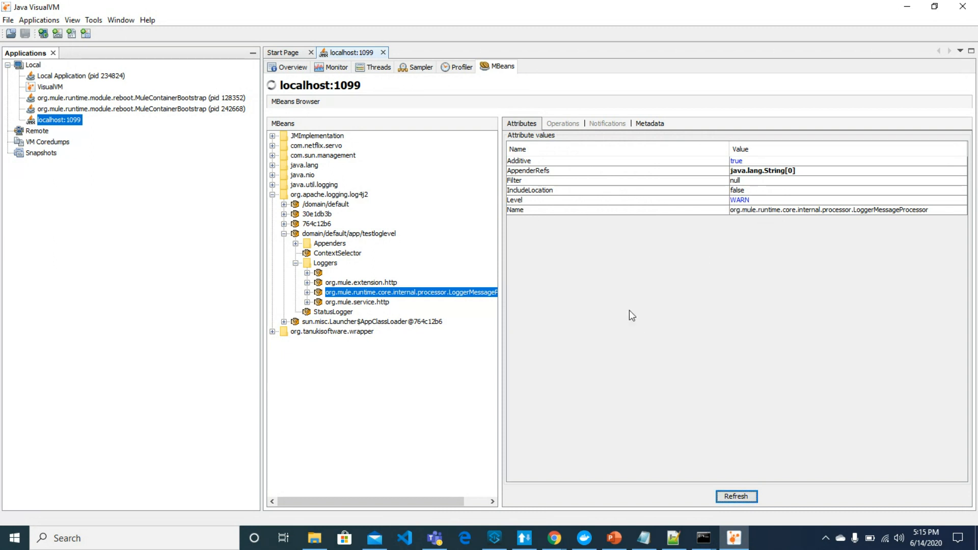
pyautogui.moveTo(548, 495)
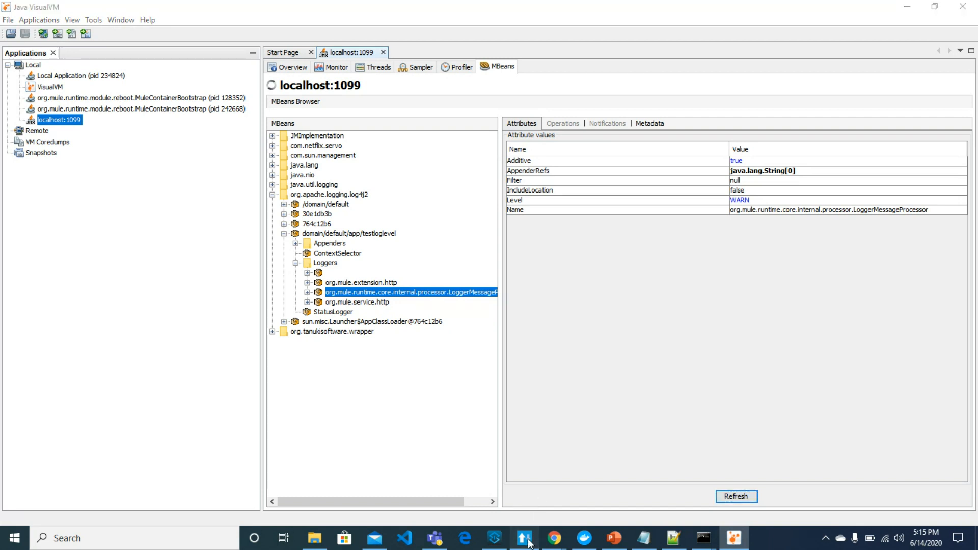
pyautogui.click(524, 538)
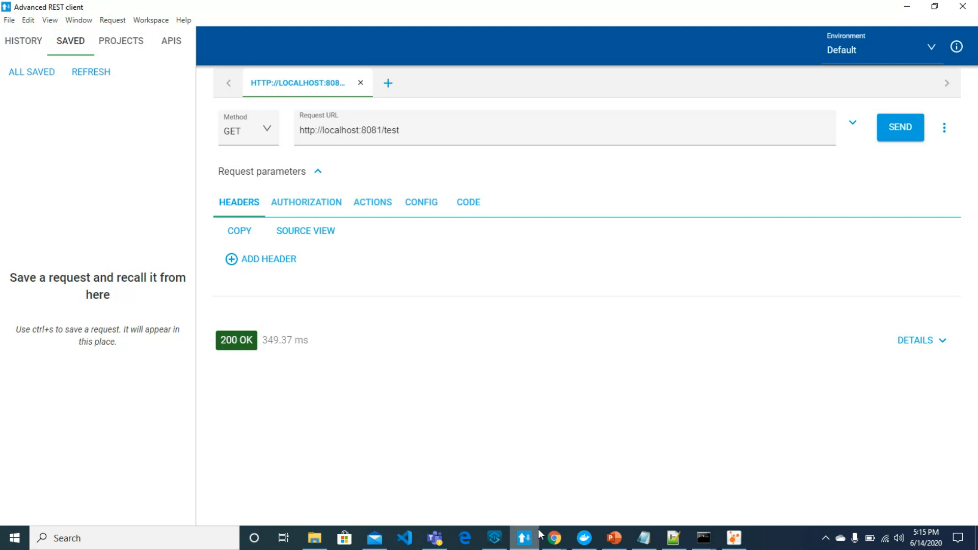
pyautogui.click(494, 538)
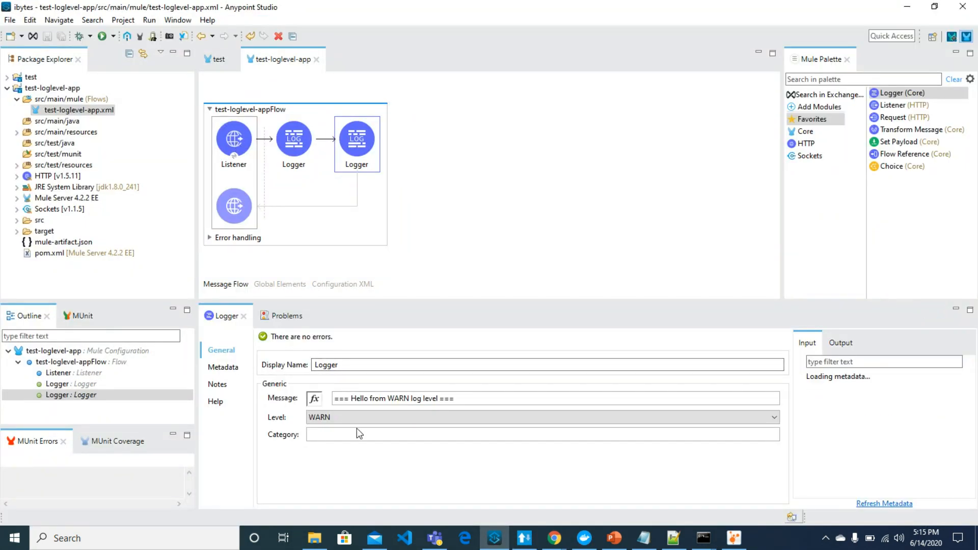
pyautogui.click(233, 138)
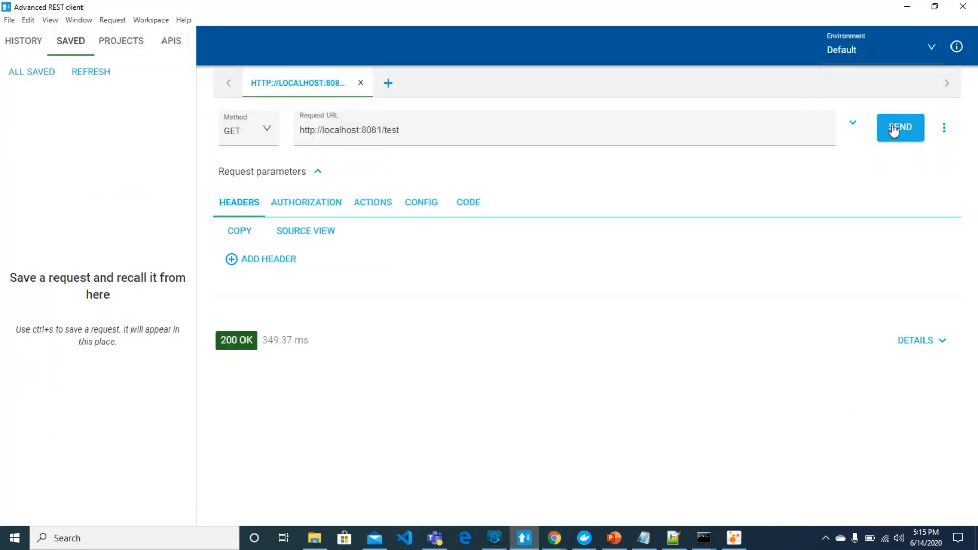
pyautogui.click(900, 127)
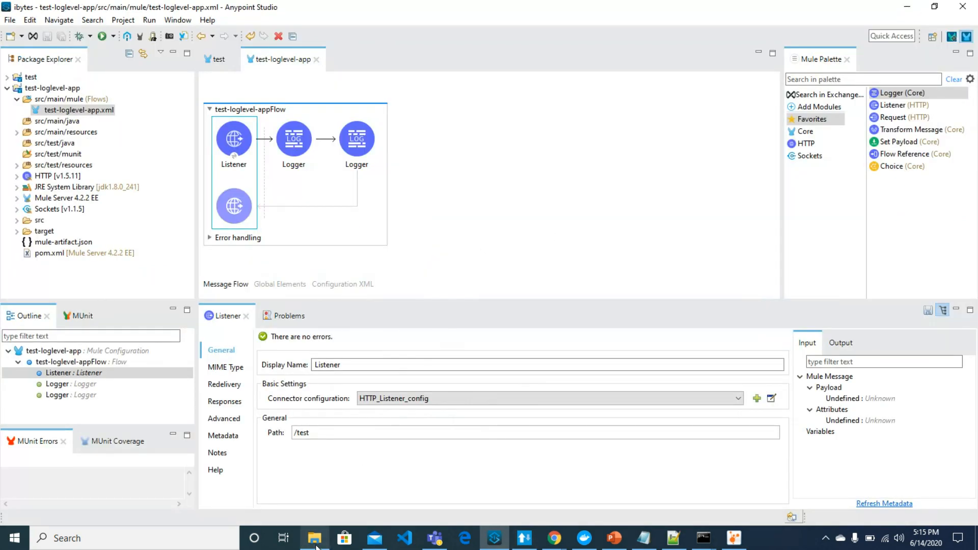
# Browse to C:\Mulesoft\Development\mule-enterprise-standalone-4.3.0\logs in File Explorer.
pyautogui.click(315, 538)
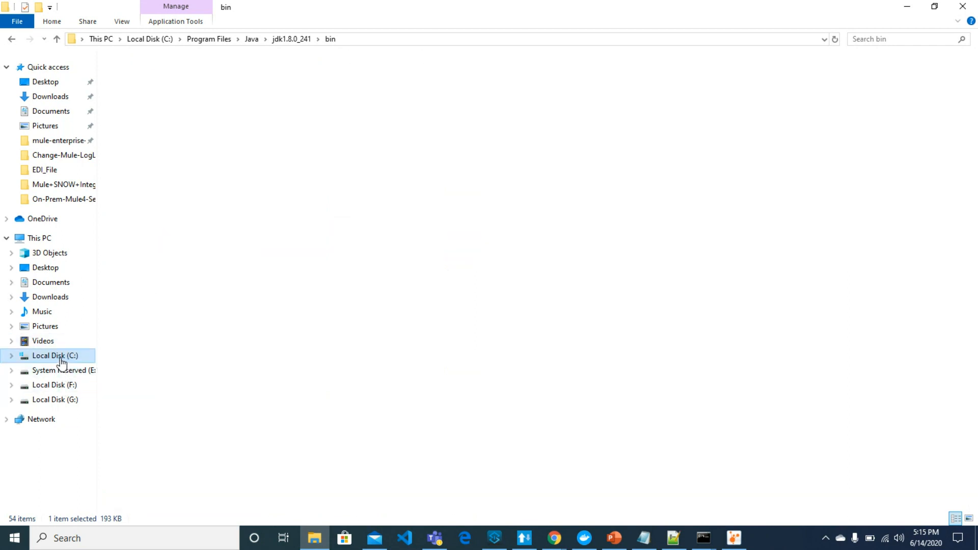
pyautogui.click(54, 356)
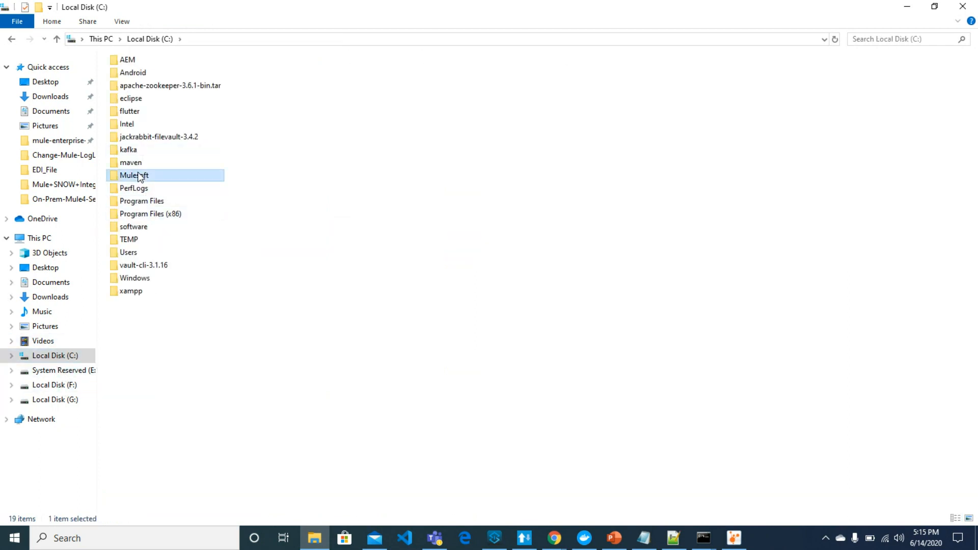
pyautogui.doubleClick(133, 175)
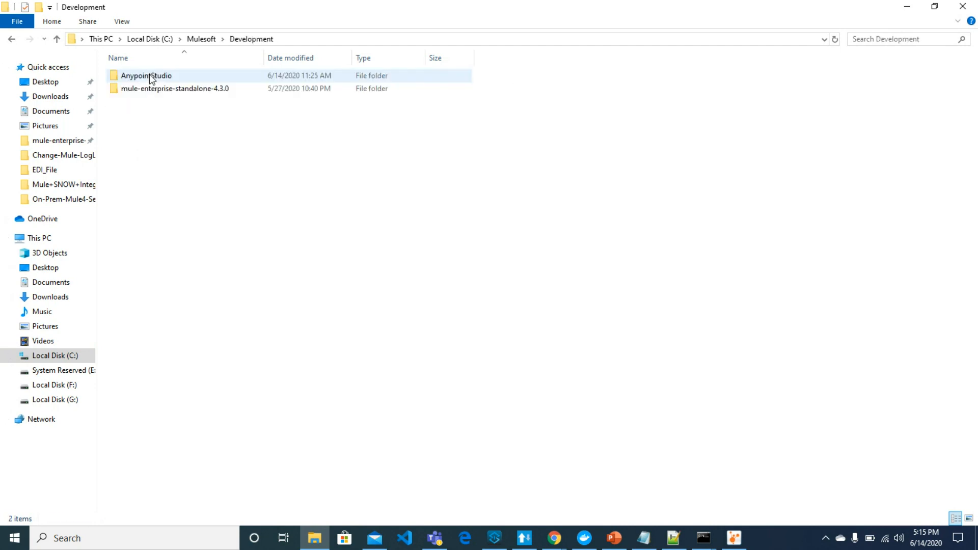
pyautogui.doubleClick(175, 88)
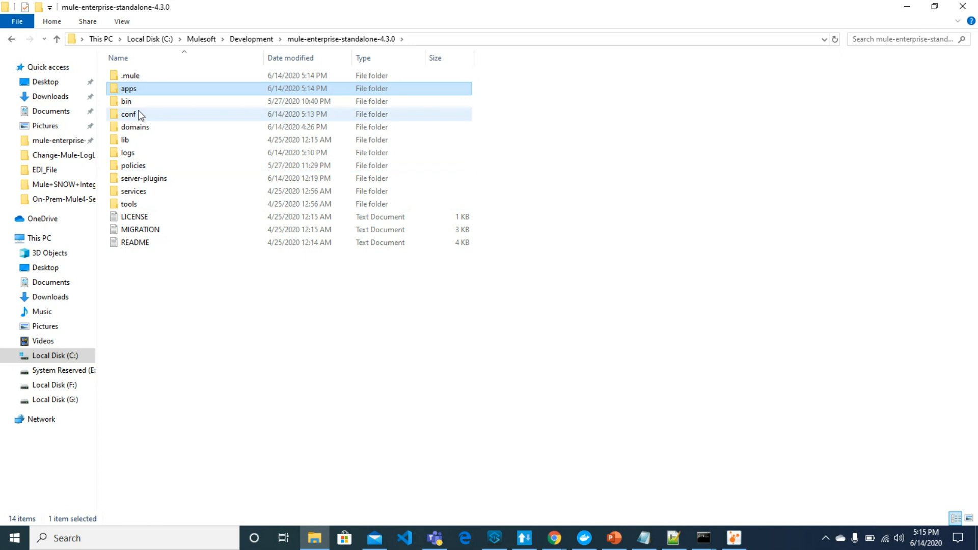
pyautogui.doubleClick(127, 152)
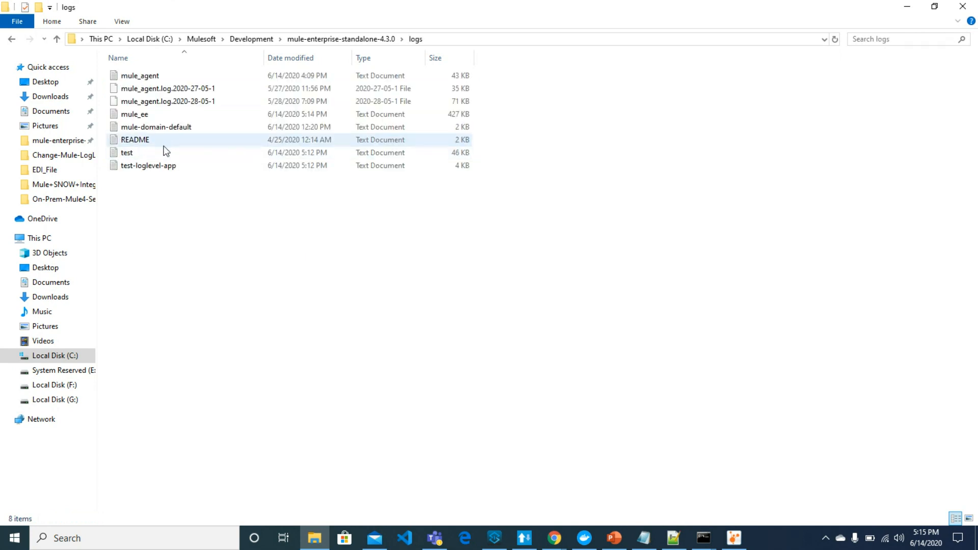
pyautogui.moveTo(128, 153)
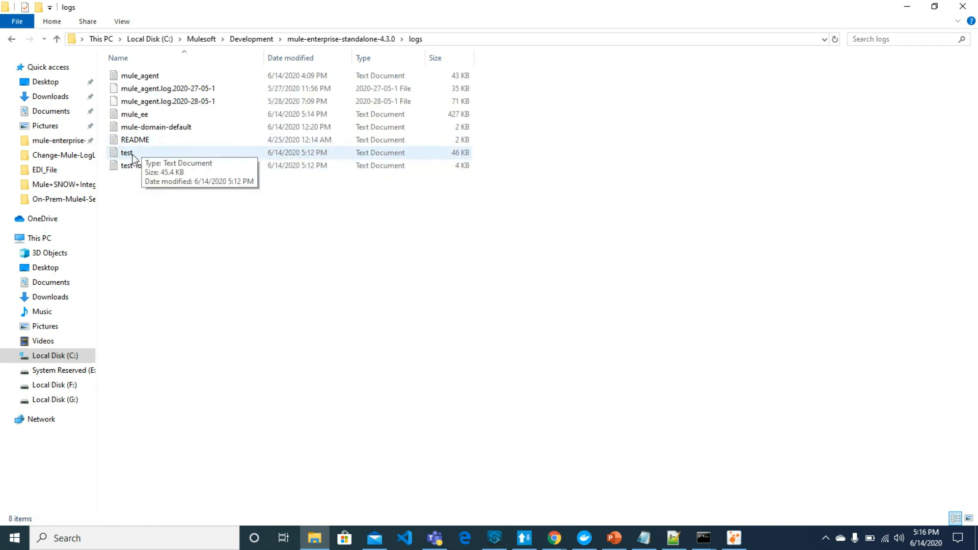
# Open test-loglevel-app.log in Notepad++ to view the new log entry.
pyautogui.click(148, 165)
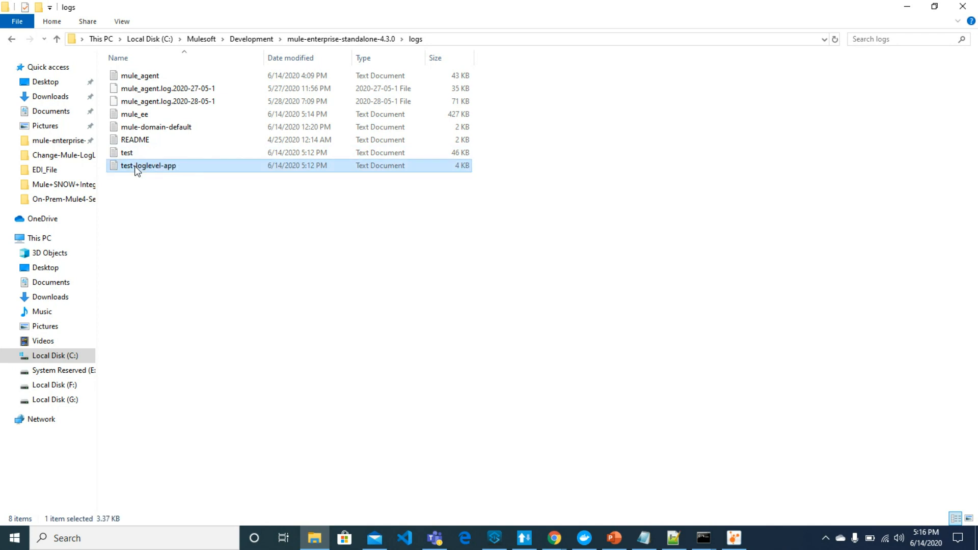
pyautogui.doubleClick(148, 165)
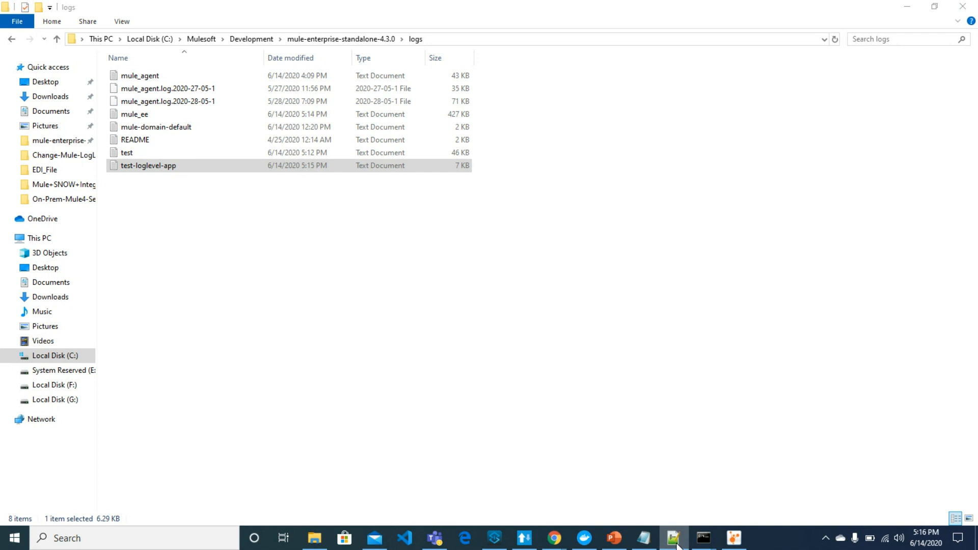
pyautogui.doubleClick(148, 165)
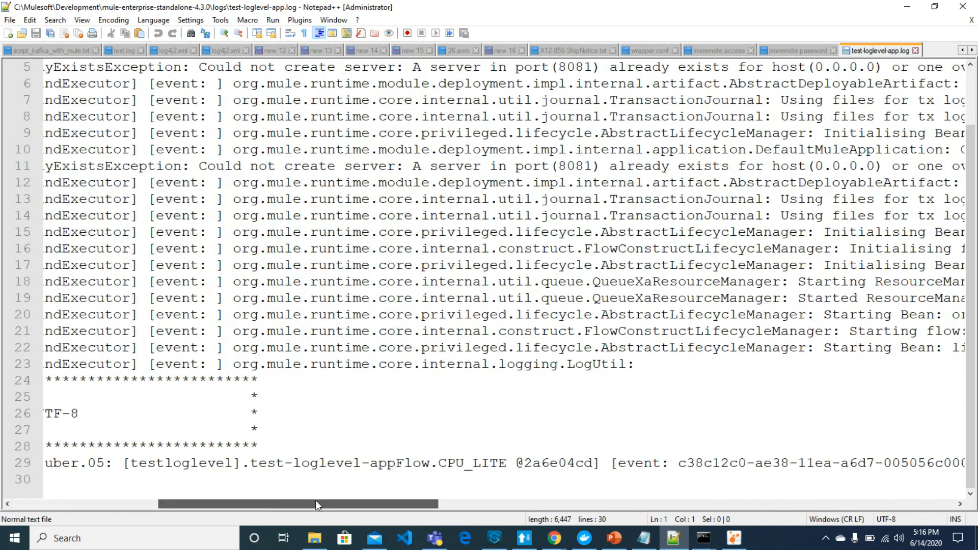
pyautogui.hscroll(3)
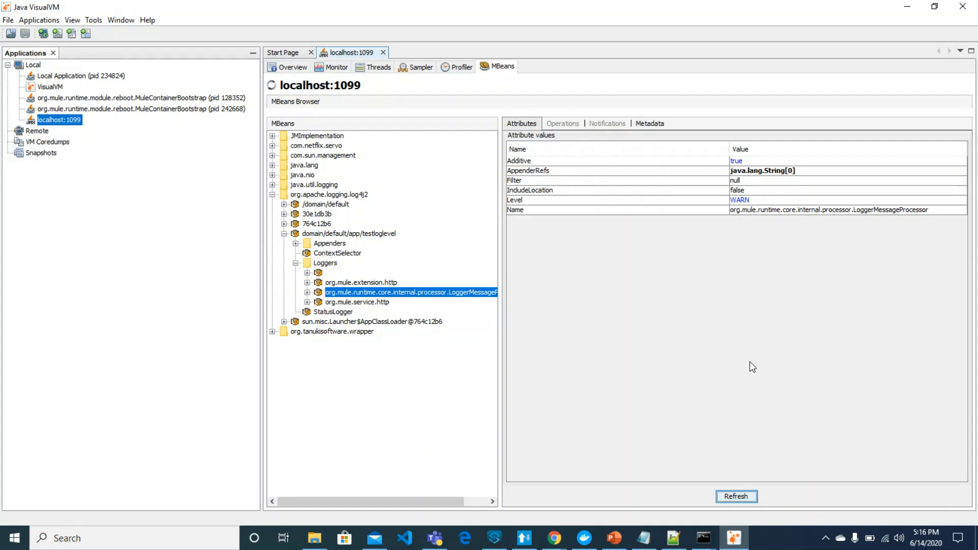
# Set the LoggerMessageProcessor Level back to INFO and minimize VisualVM.
pyautogui.doubleClick(740, 200)
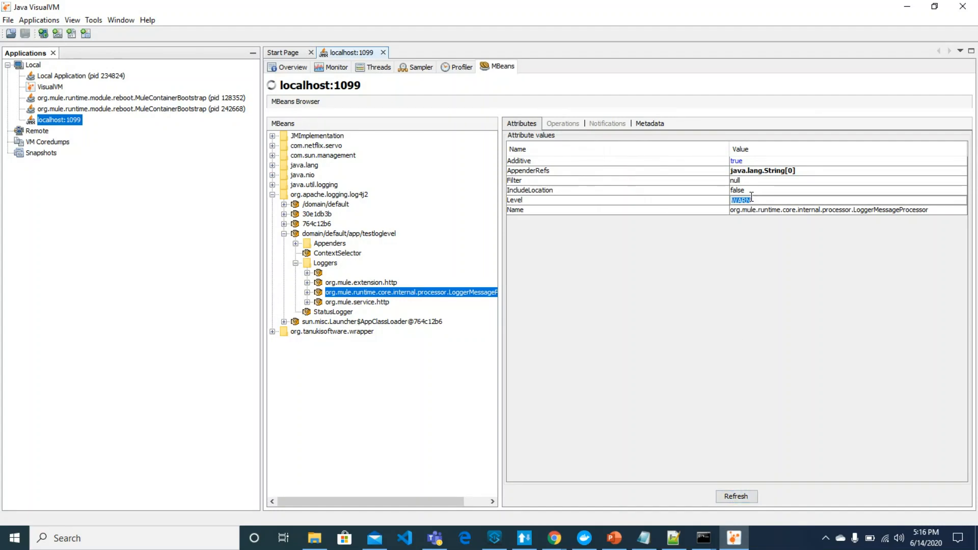
pyautogui.write('INFO')
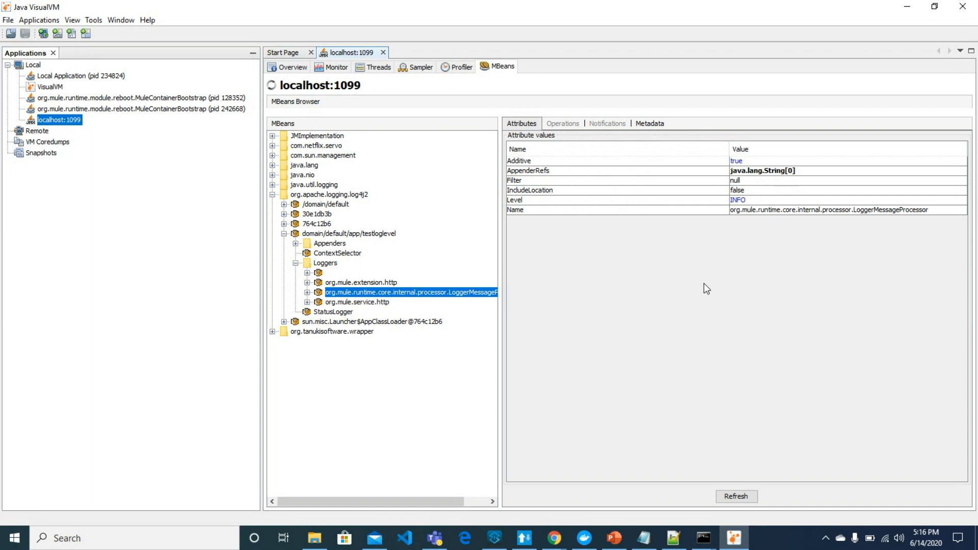
pyautogui.moveTo(910, 17)
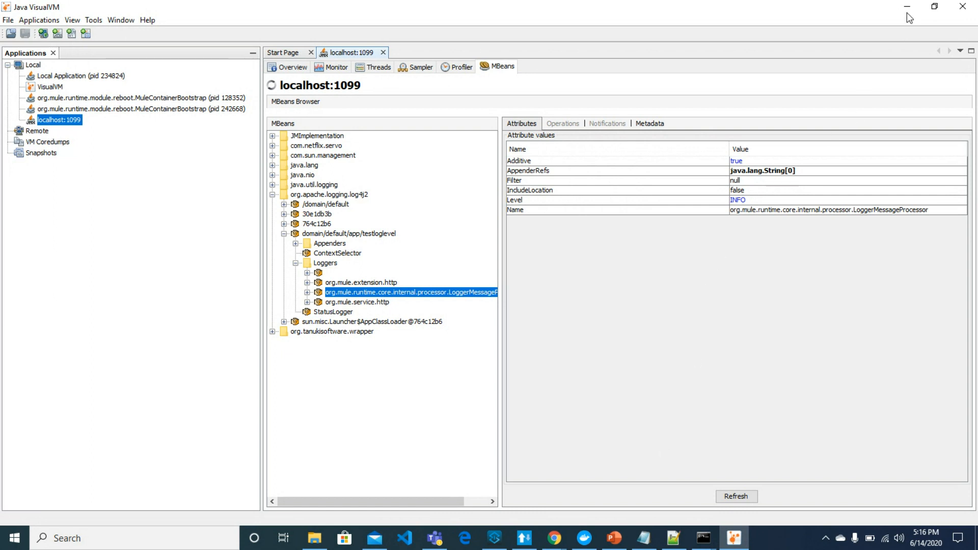
pyautogui.click(732, 538)
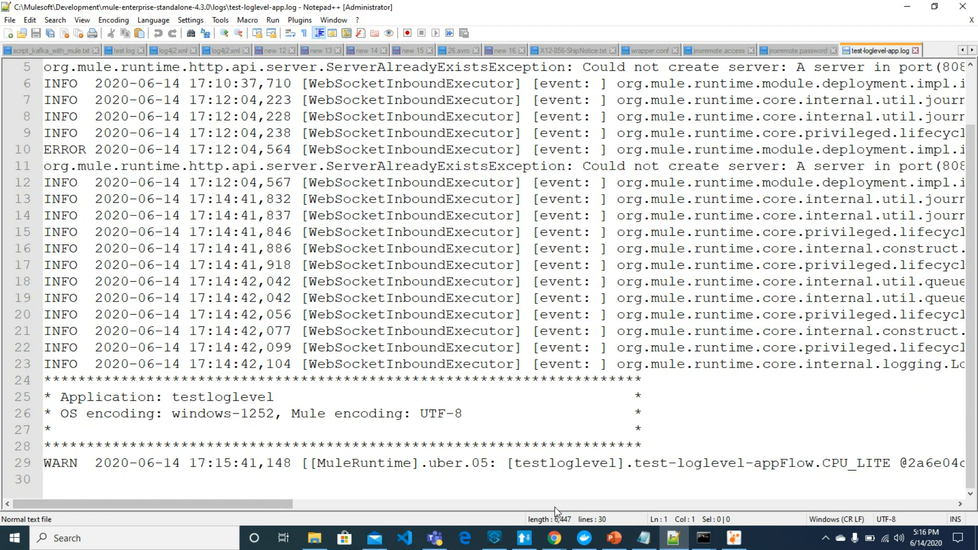
# Resend the GET request to localhost:8081/test and return to Notepad++.
pyautogui.click(523, 538)
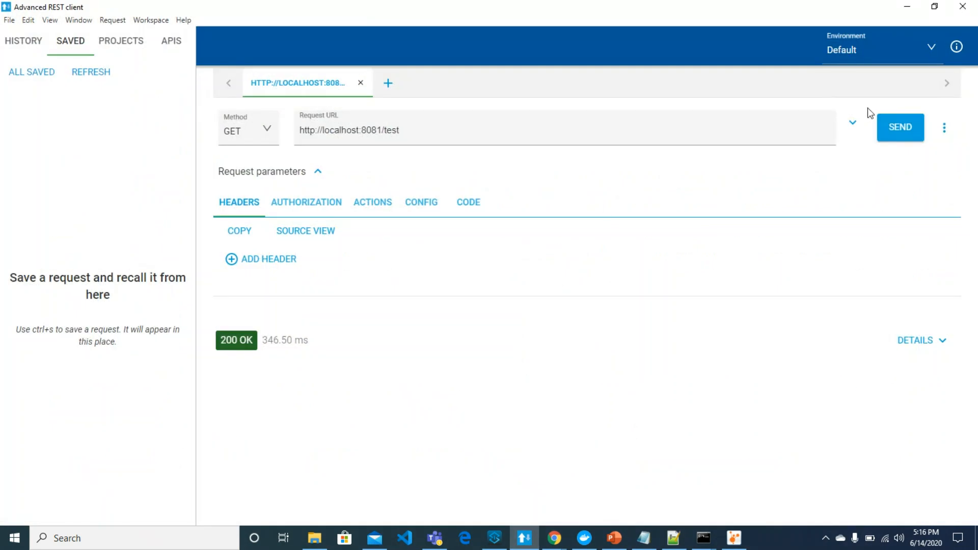
pyautogui.click(900, 127)
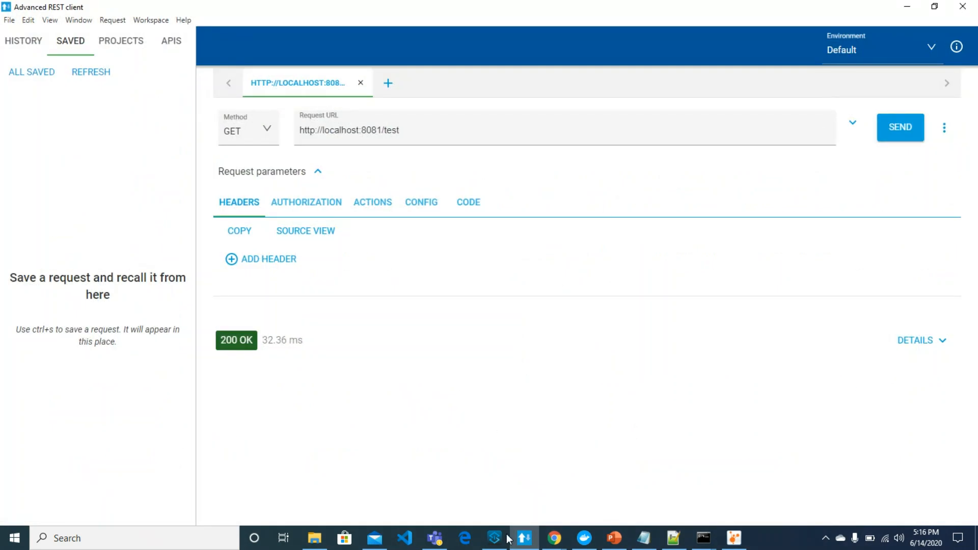
pyautogui.click(670, 538)
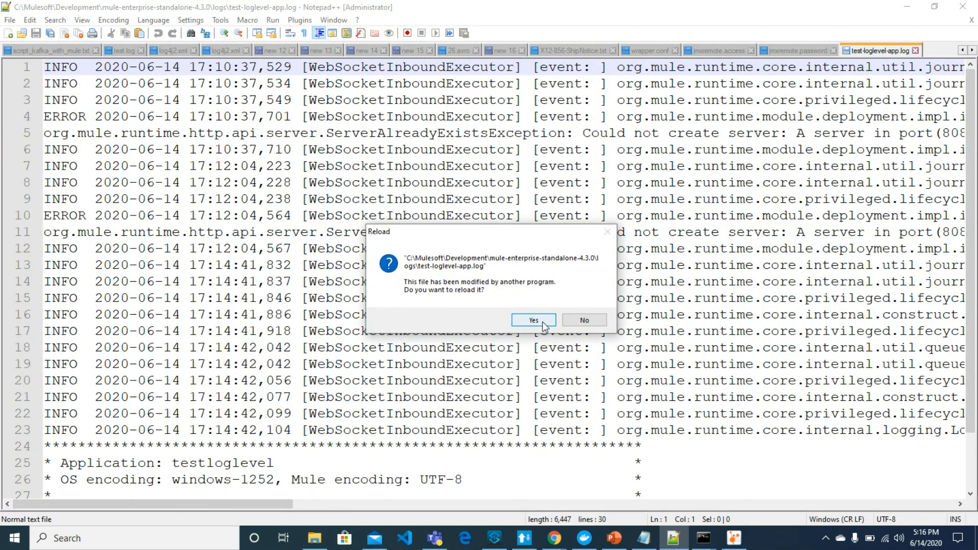
# Accept the reload of test-loglevel-app.log and highlight the new lines 30–31.
pyautogui.click(533, 320)
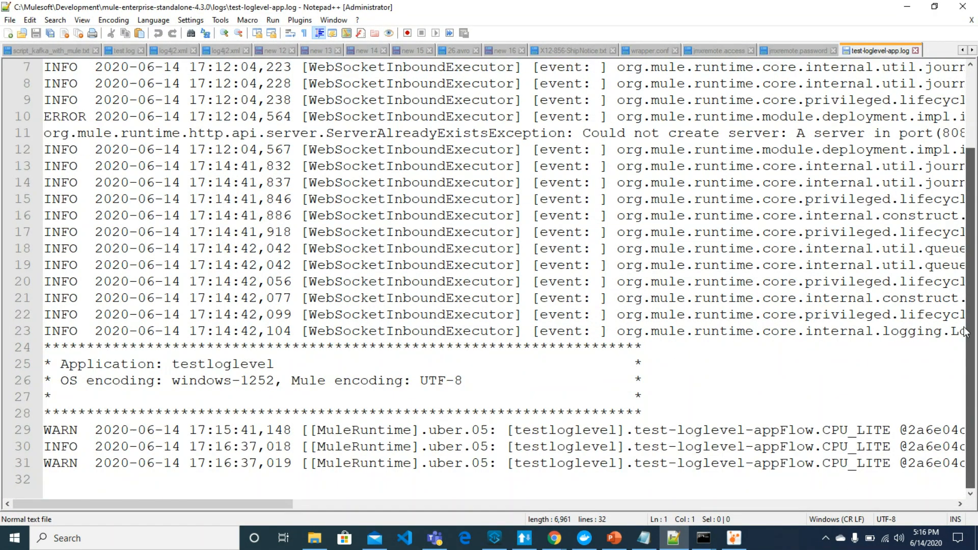
pyautogui.click(56, 447)
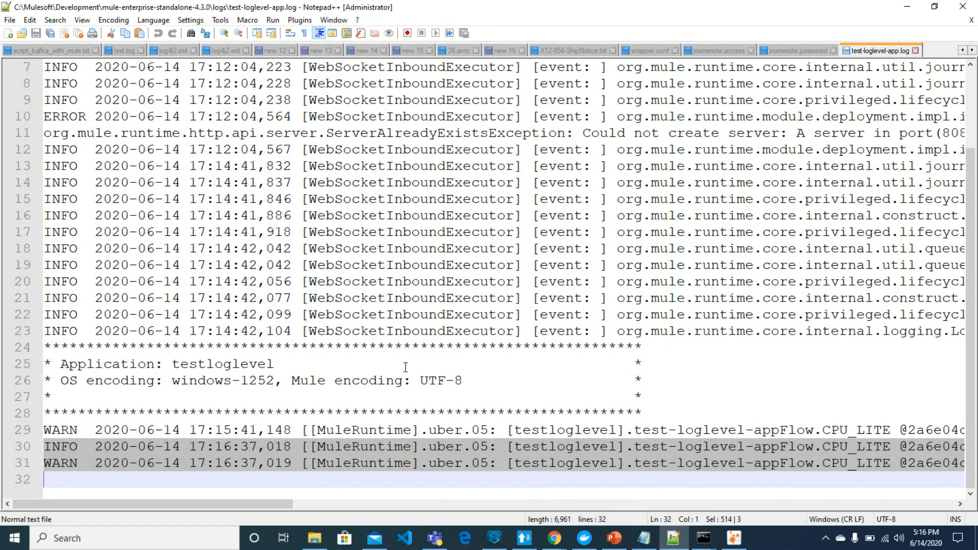
pyautogui.moveTo(628, 433)
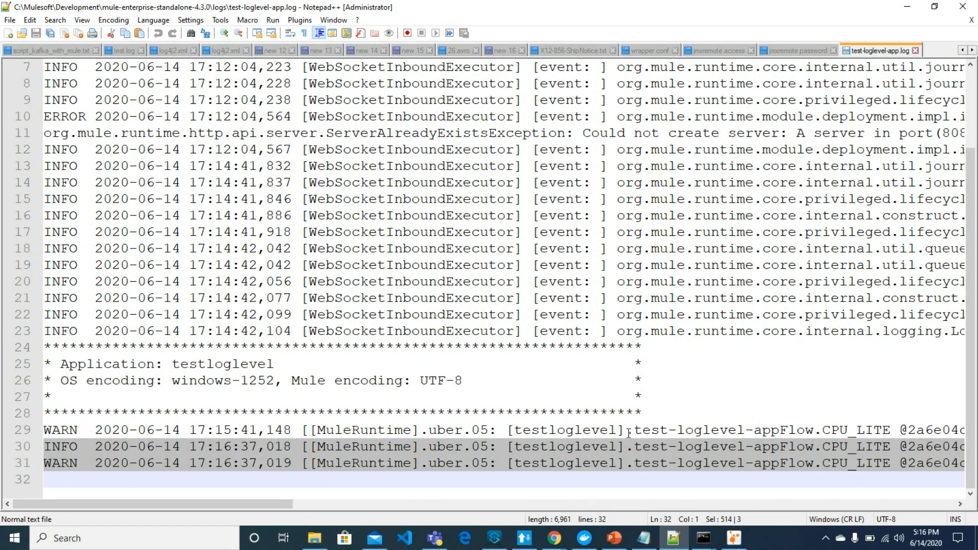